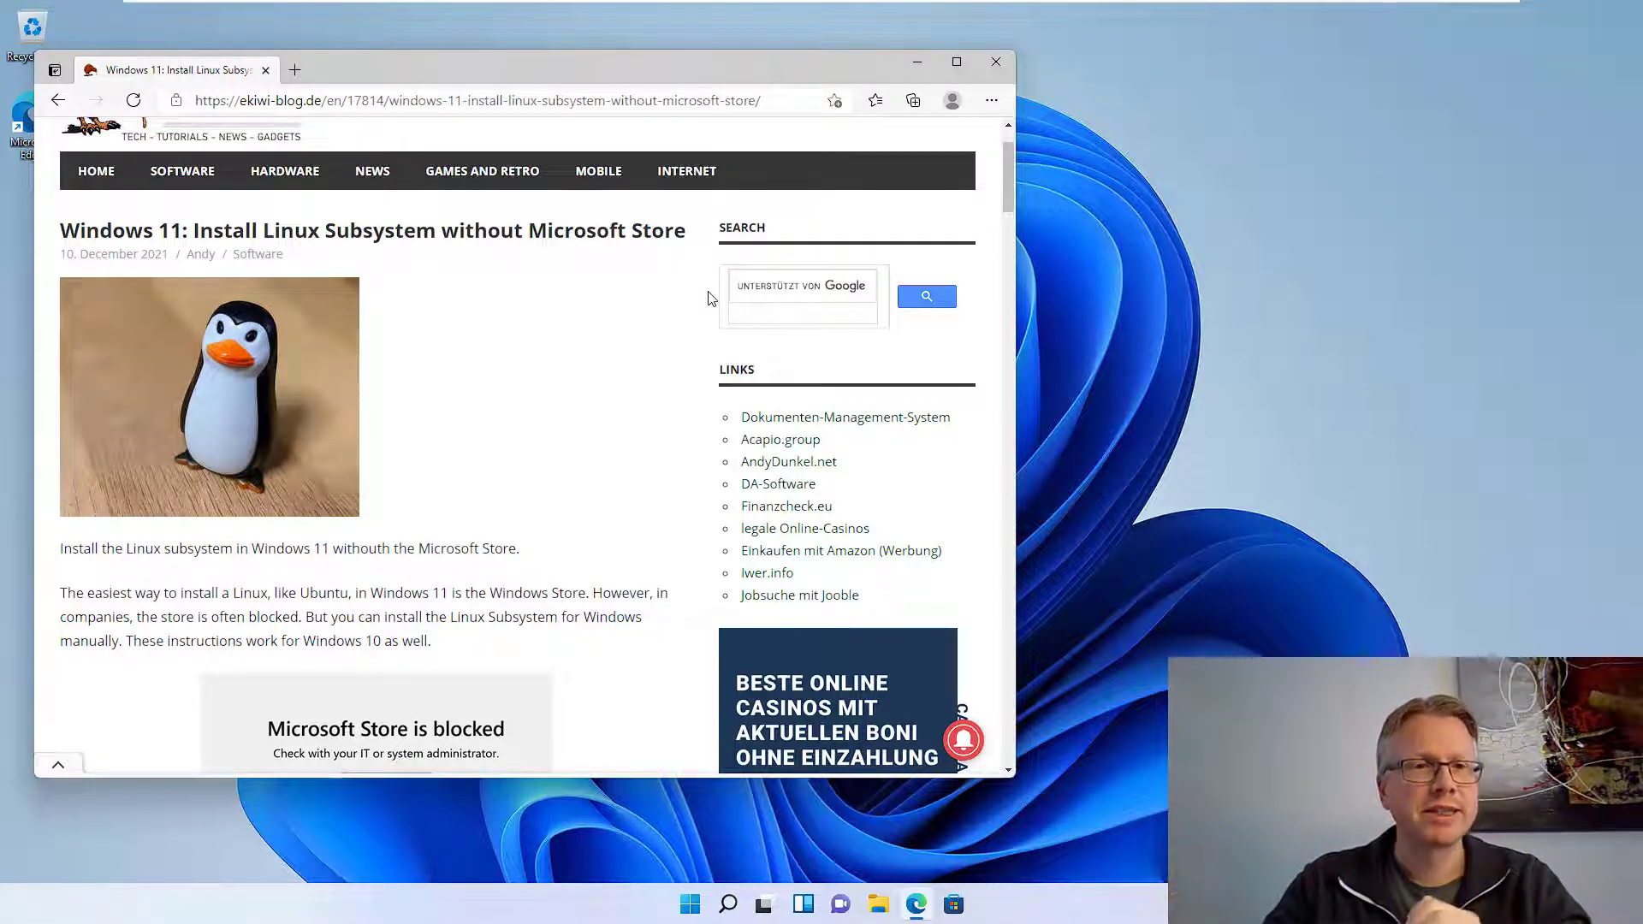
Step: Scroll the ekiwi-blog WSL tutorial down to its Instructions section
scroll("down", 3)
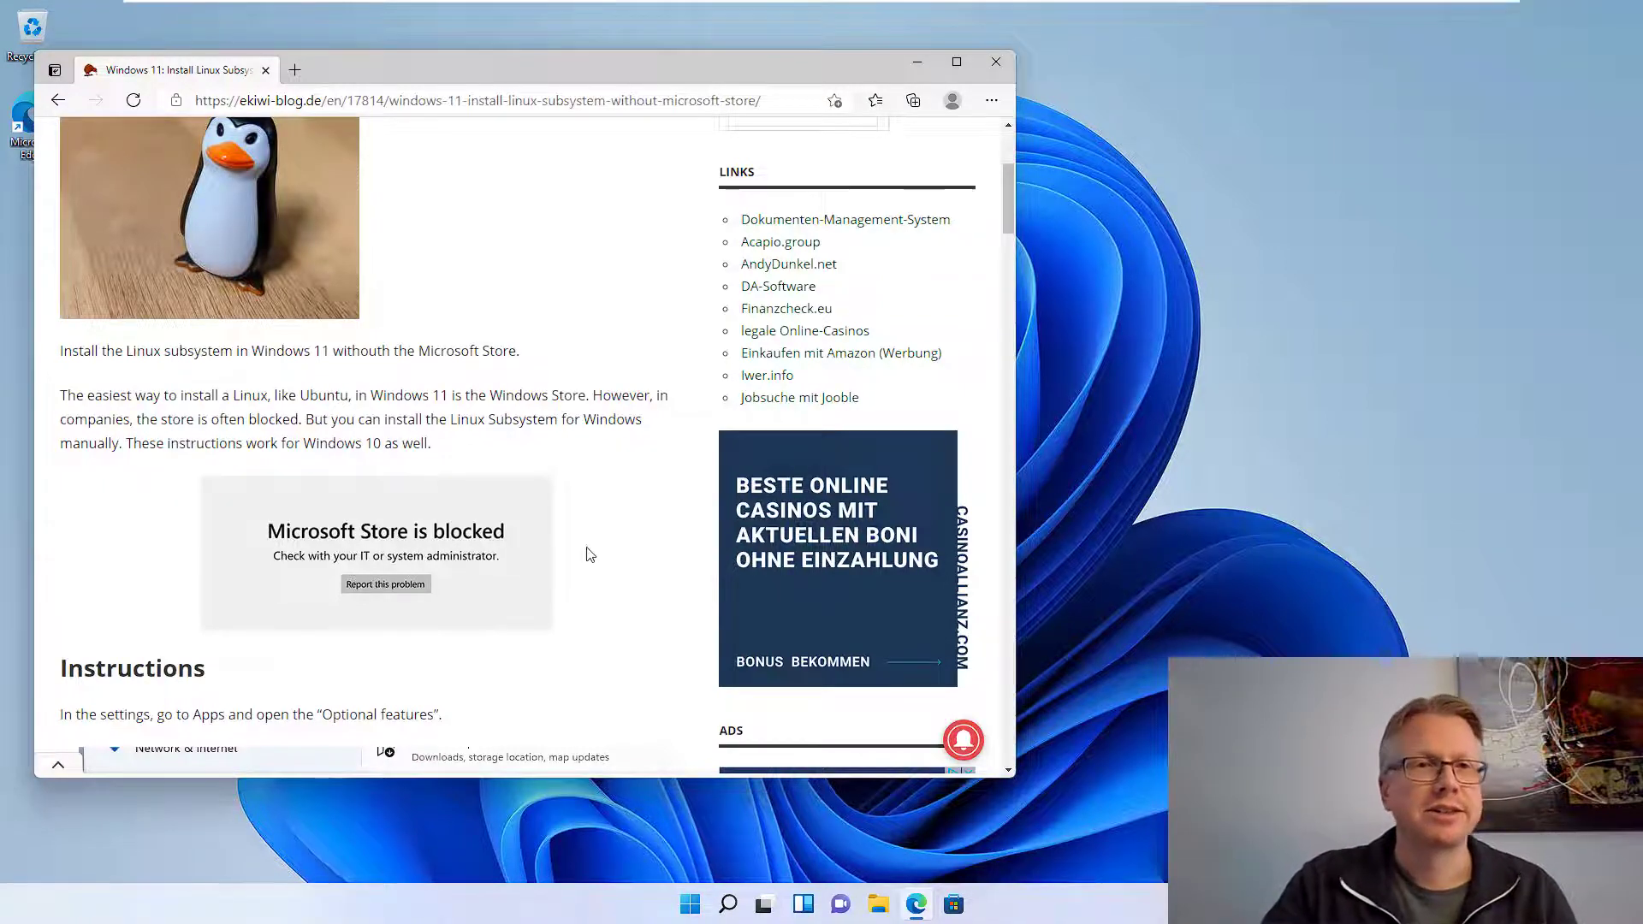
scroll("down", 3)
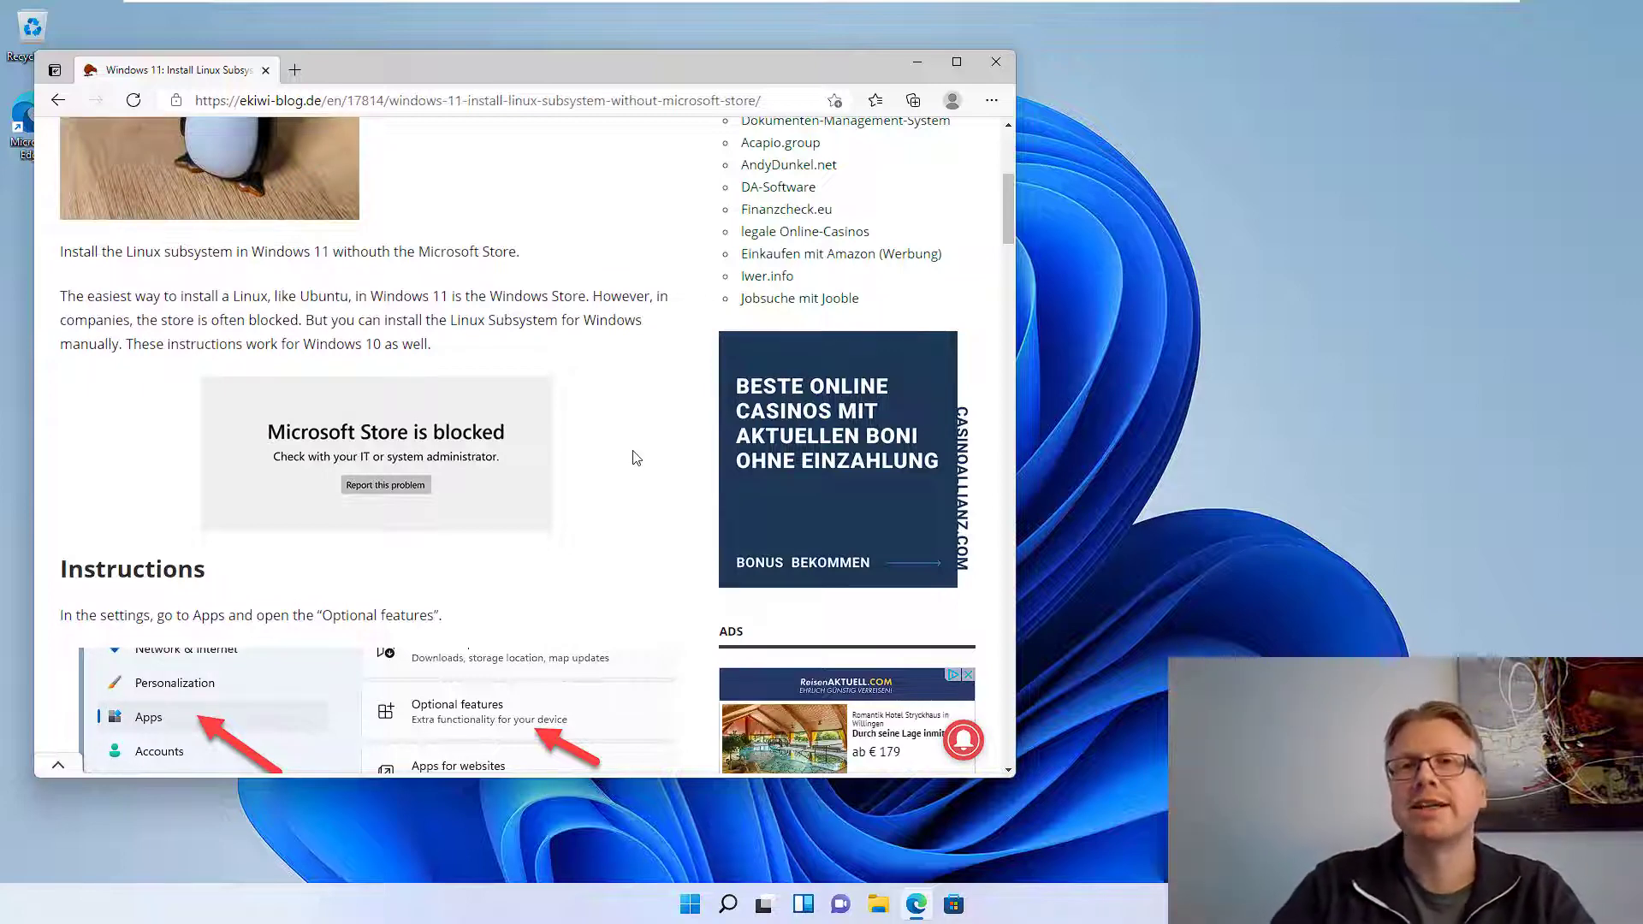
mouse_move(771, 553)
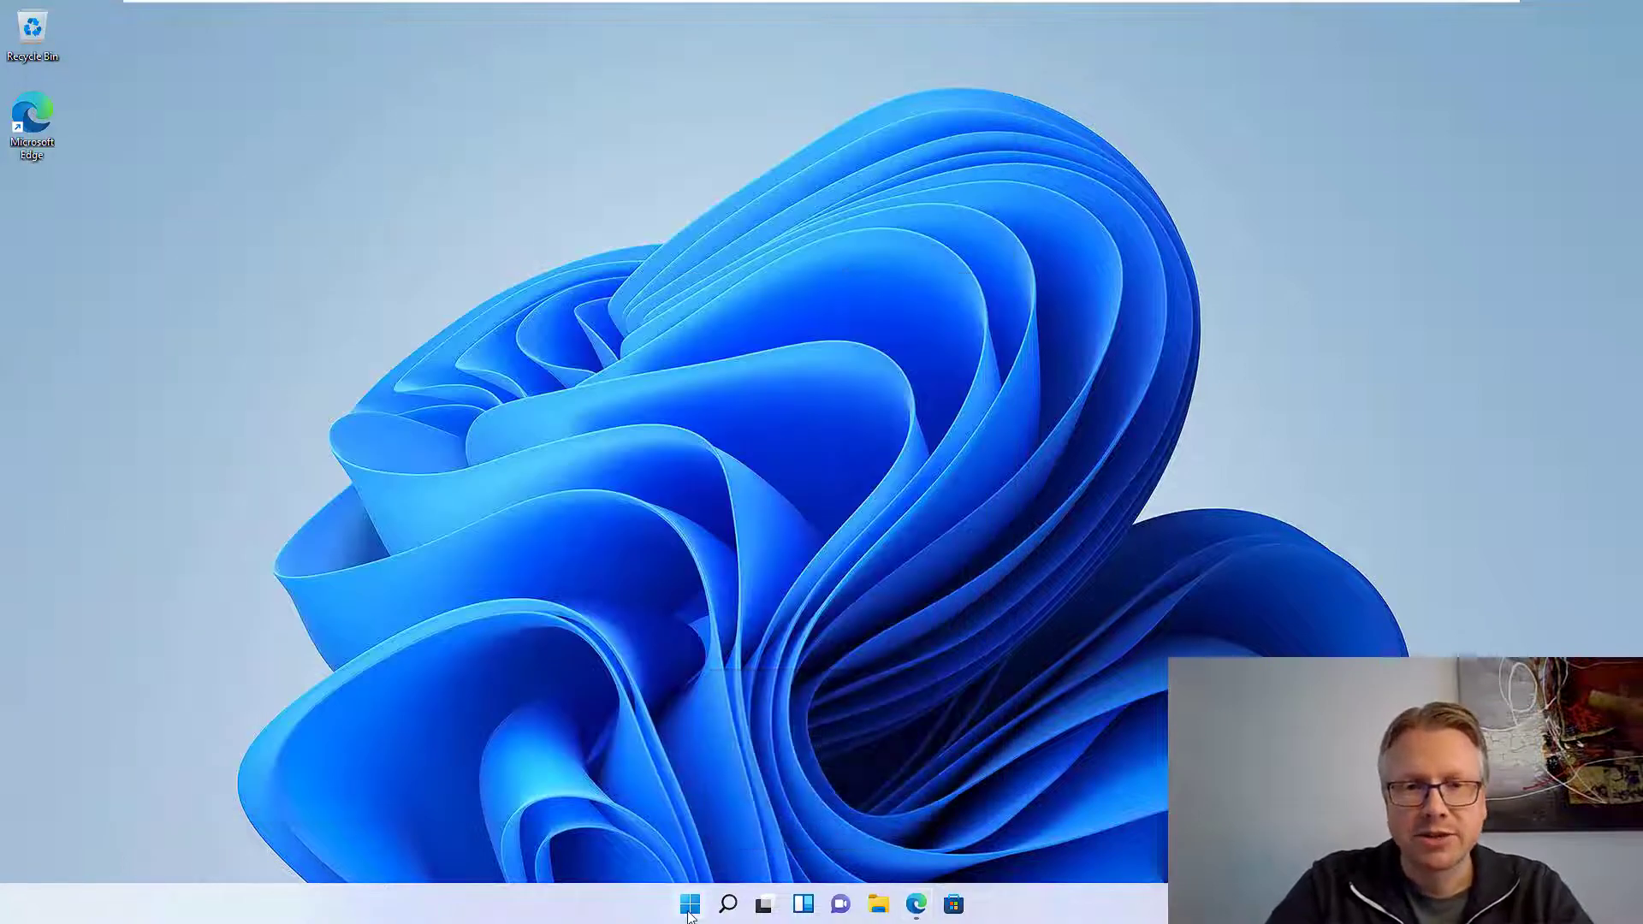
Step: Reach the Optional features page under Apps in Windows Settings via the Start menu
left_click(690, 903)
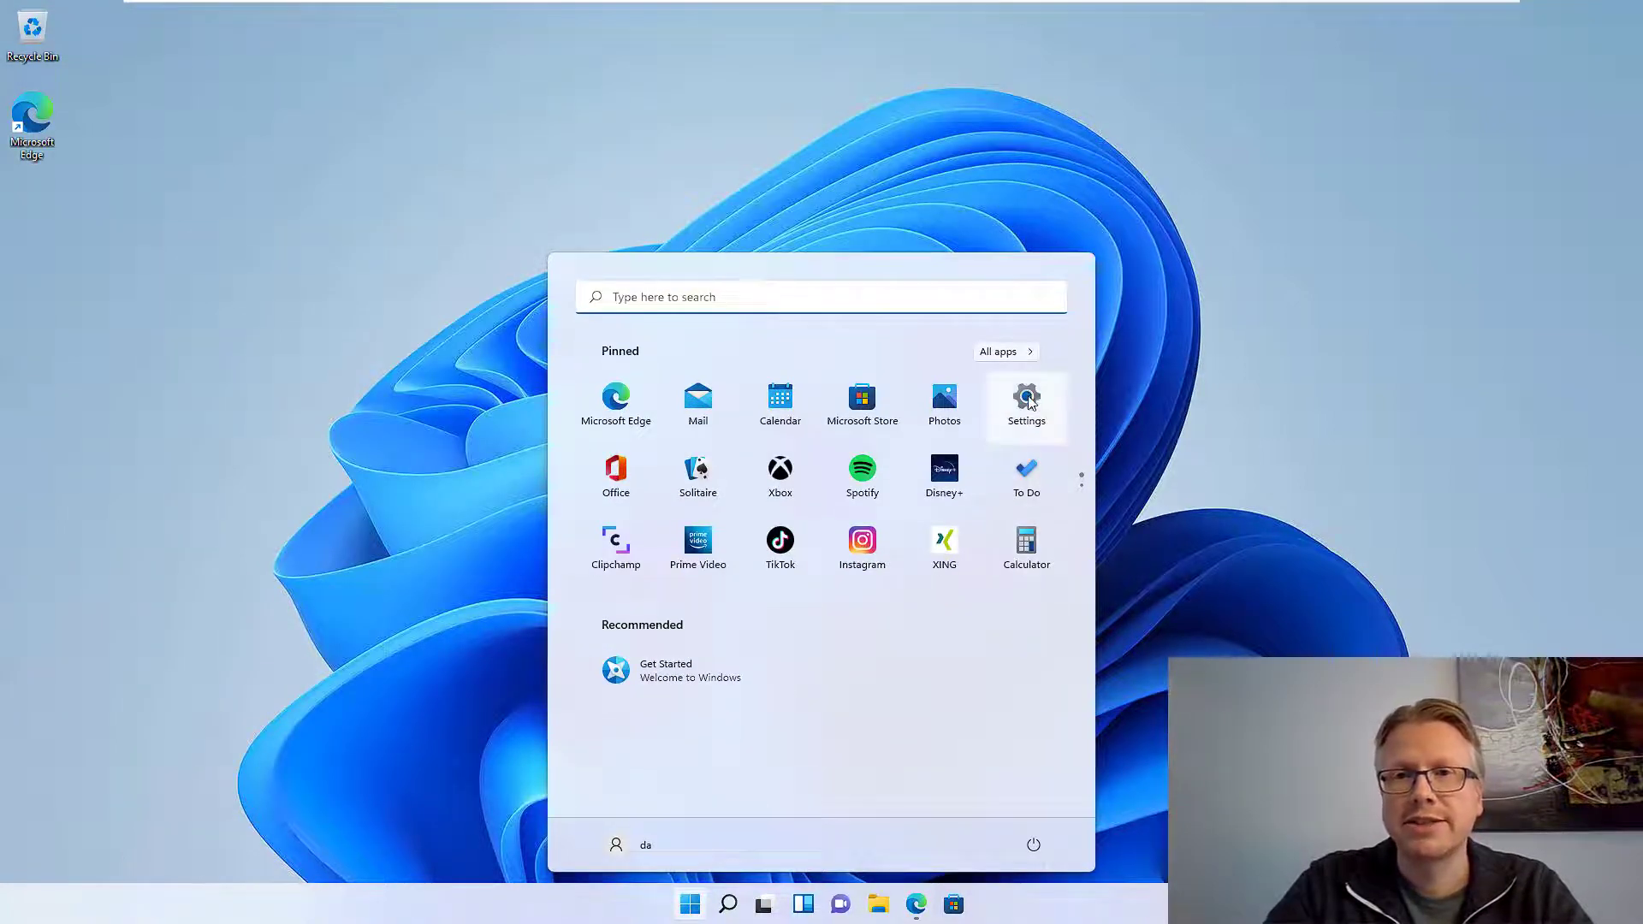
left_click(1026, 399)
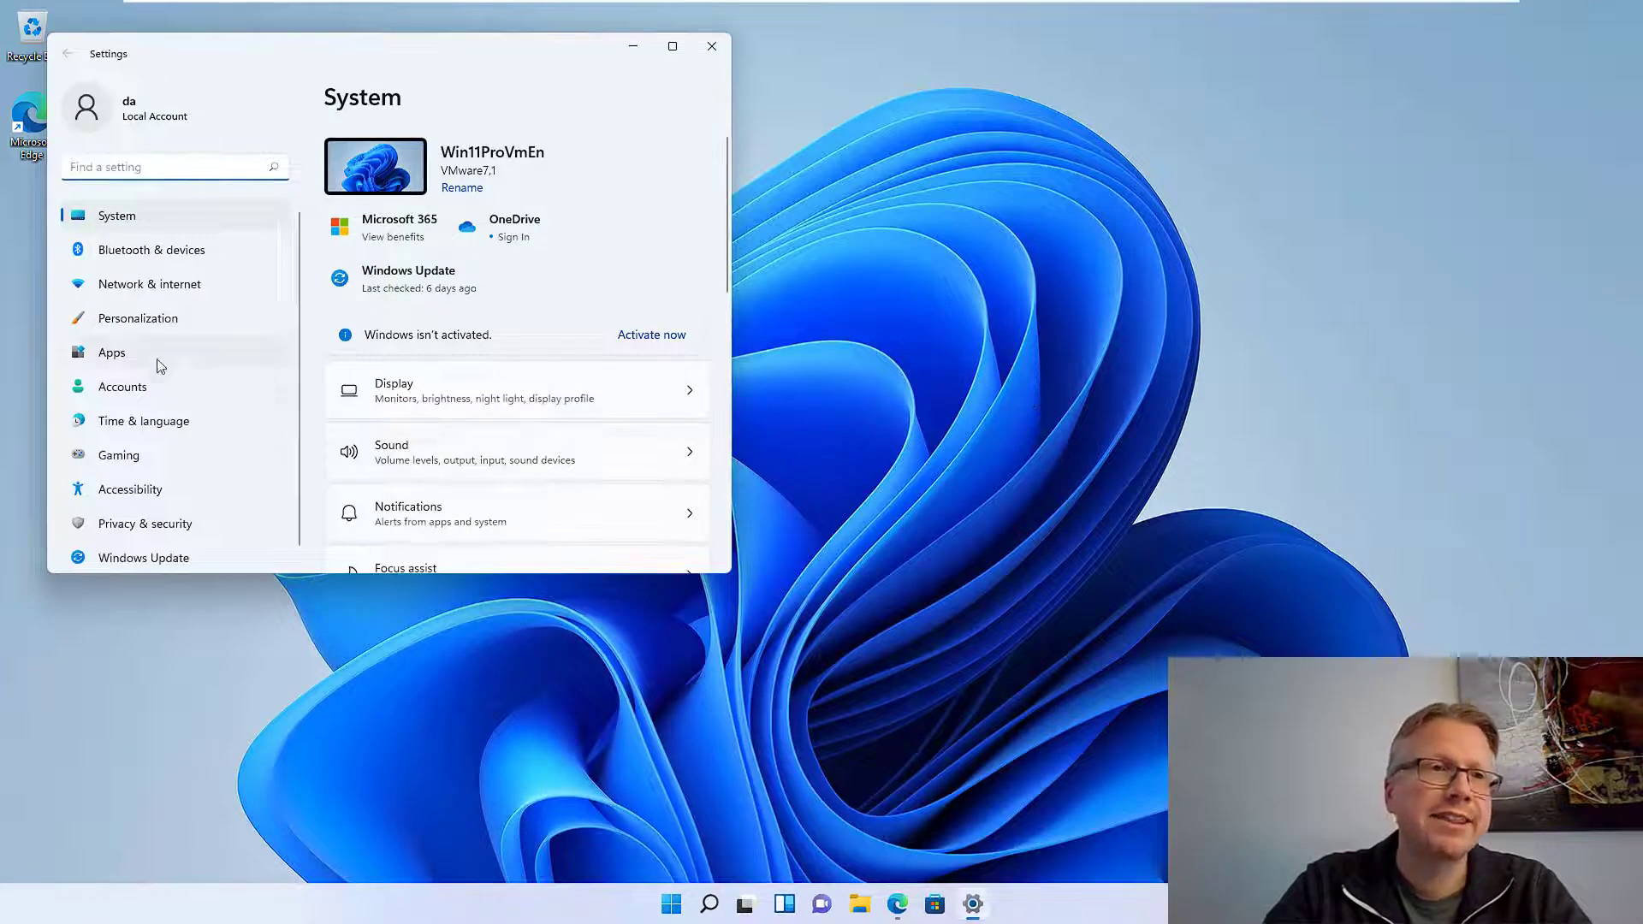
left_click(113, 351)
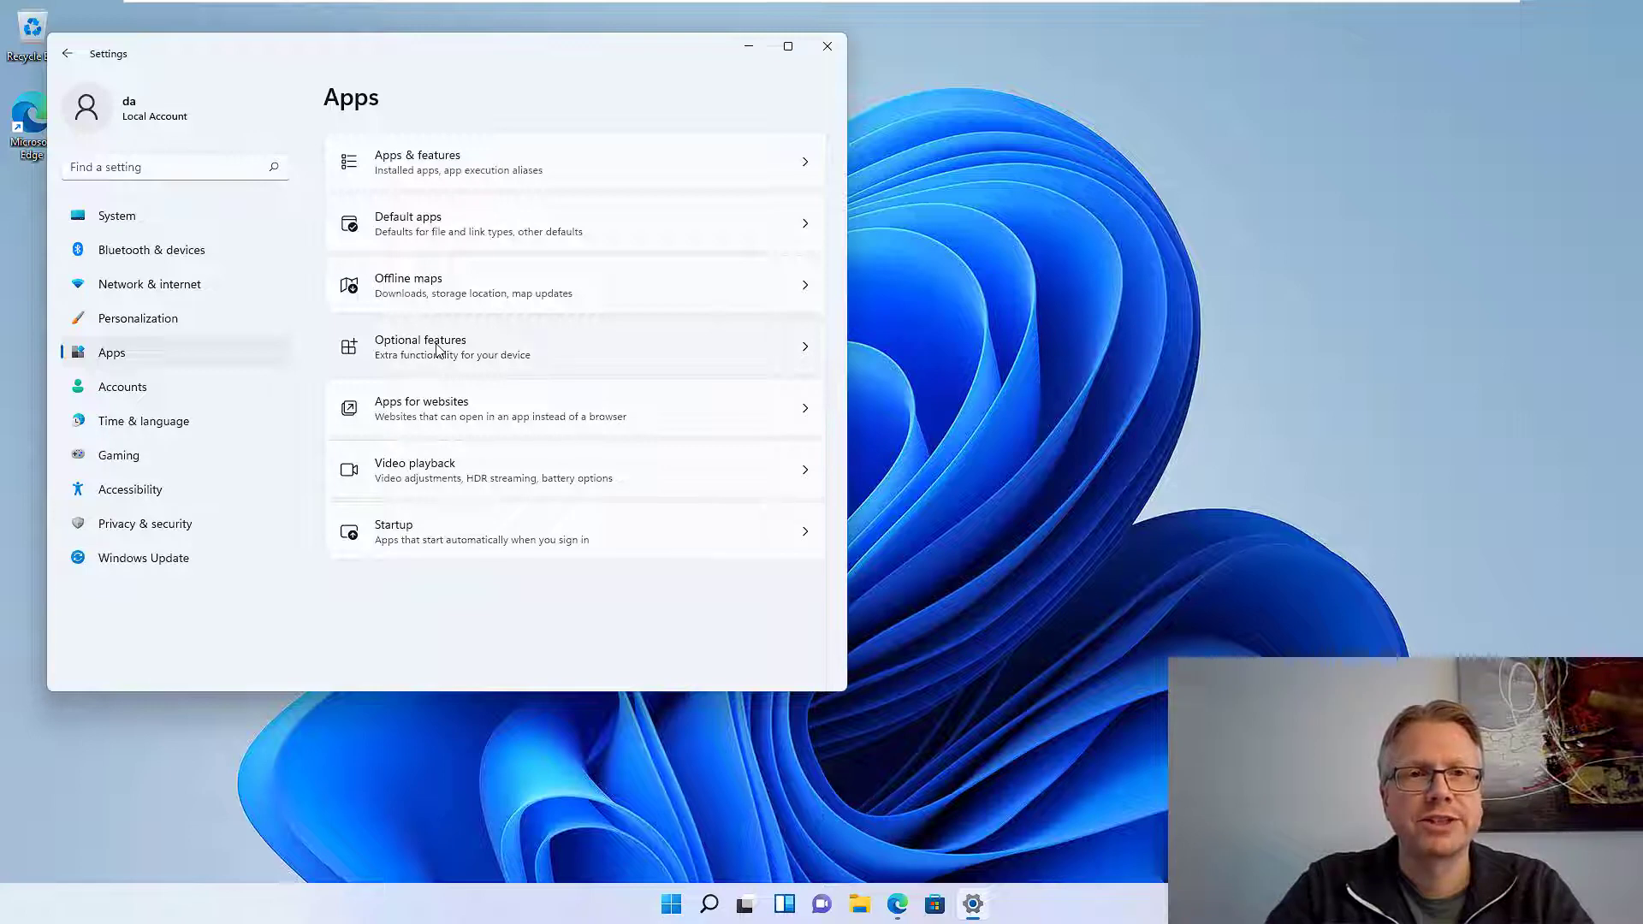
left_click(450, 347)
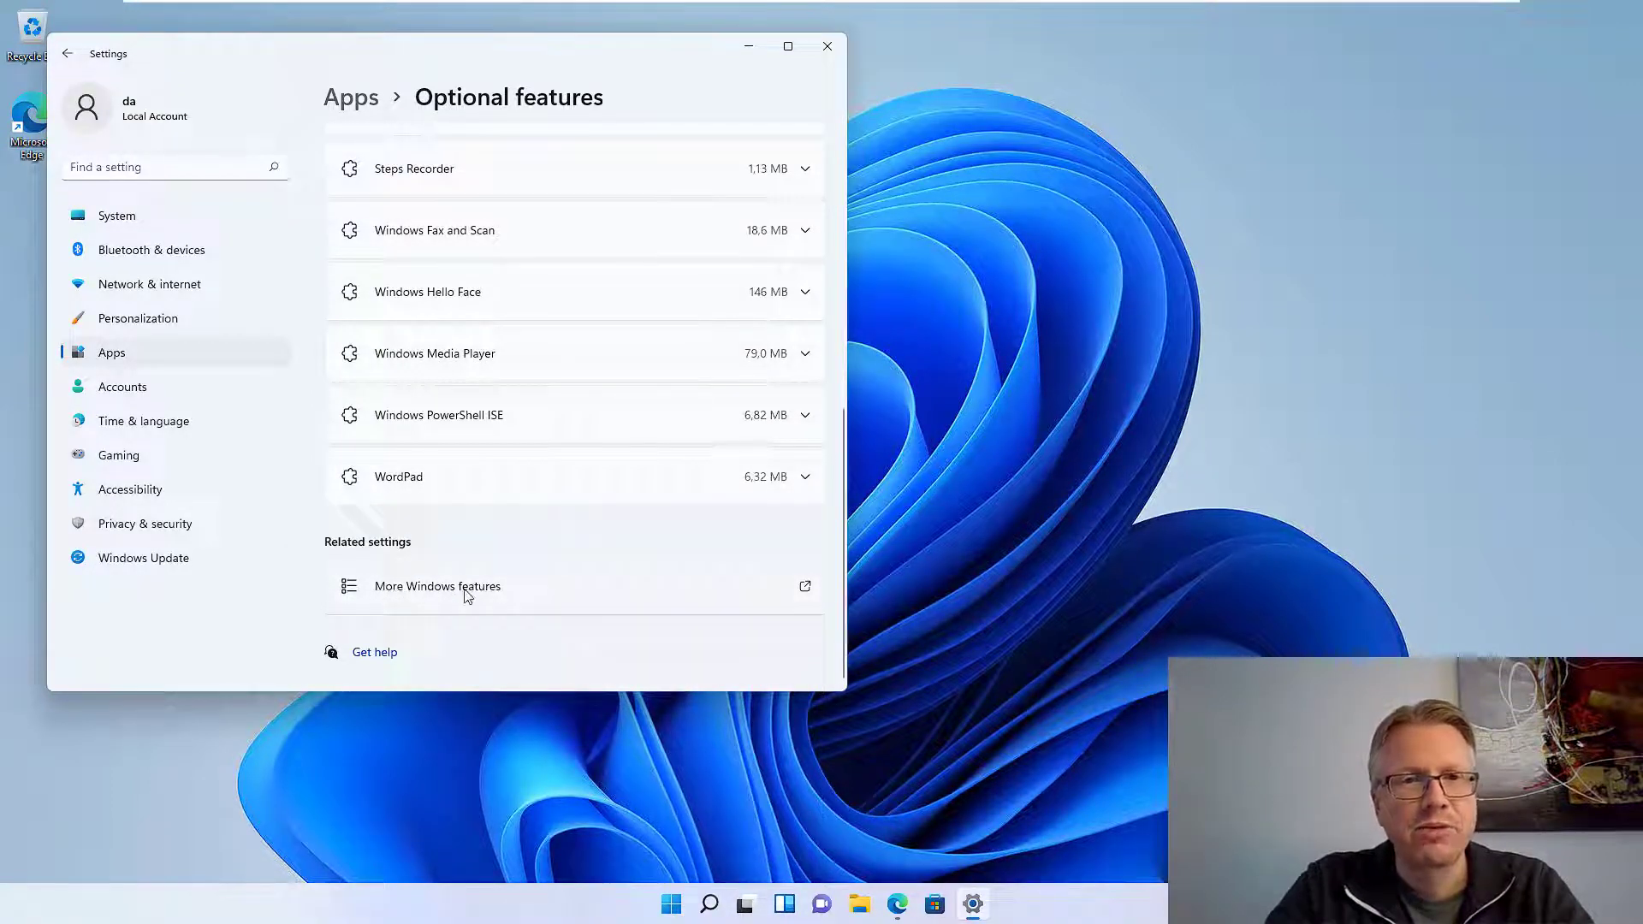
Step: Enable Hyper-V Platform and Windows Subsystem for Linux in Windows Features and apply the changes
left_click(436, 586)
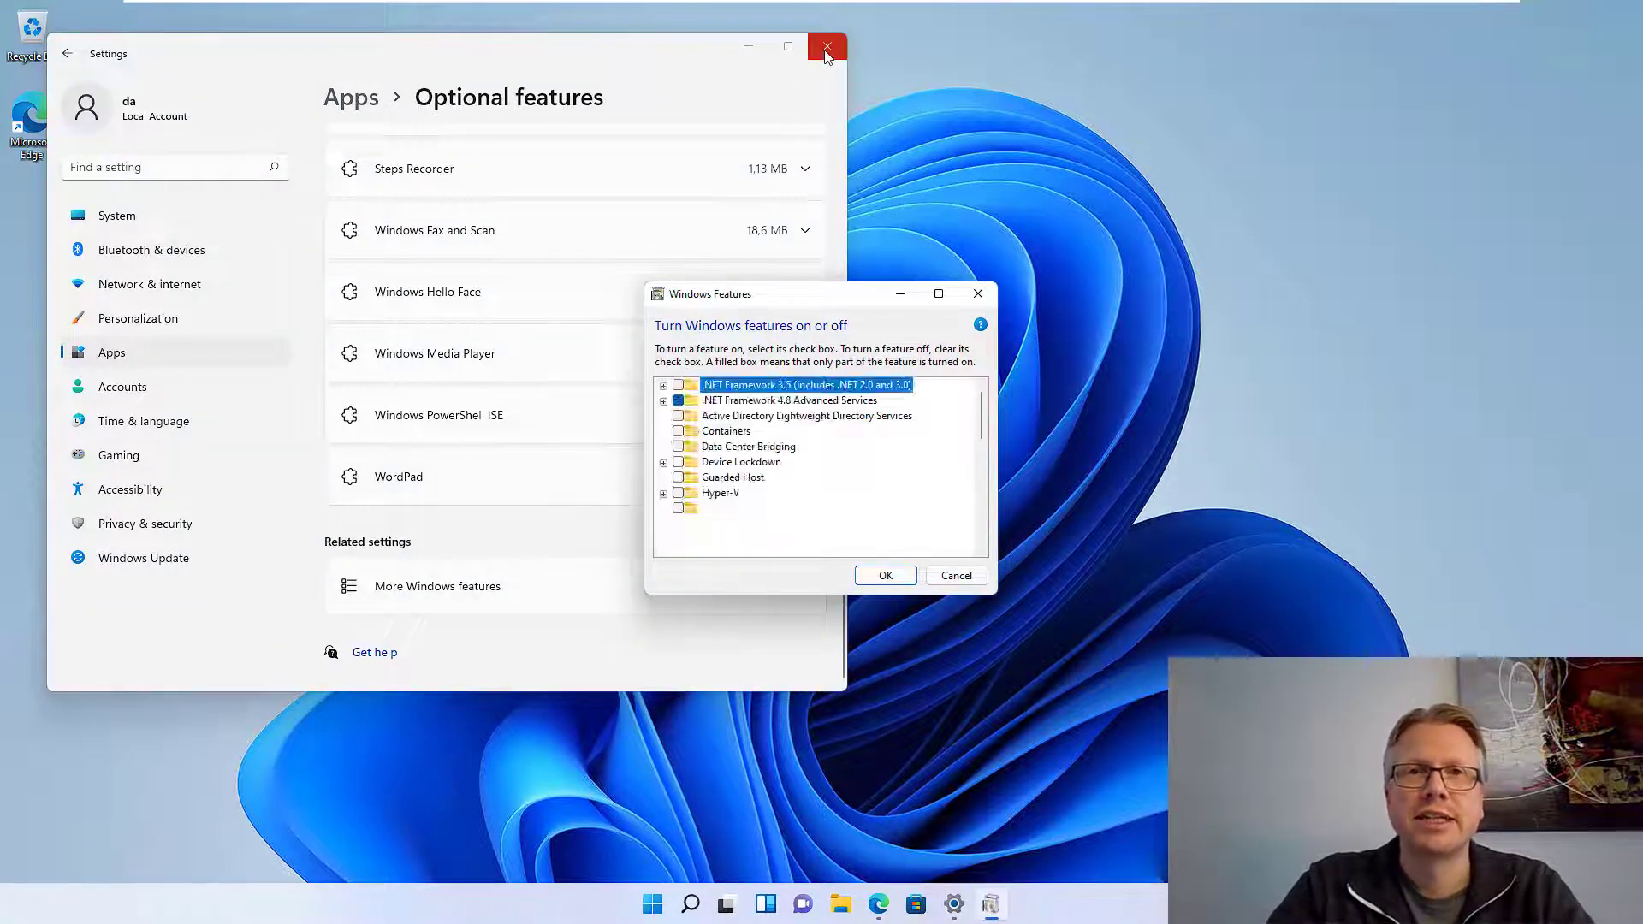
left_click(826, 48)
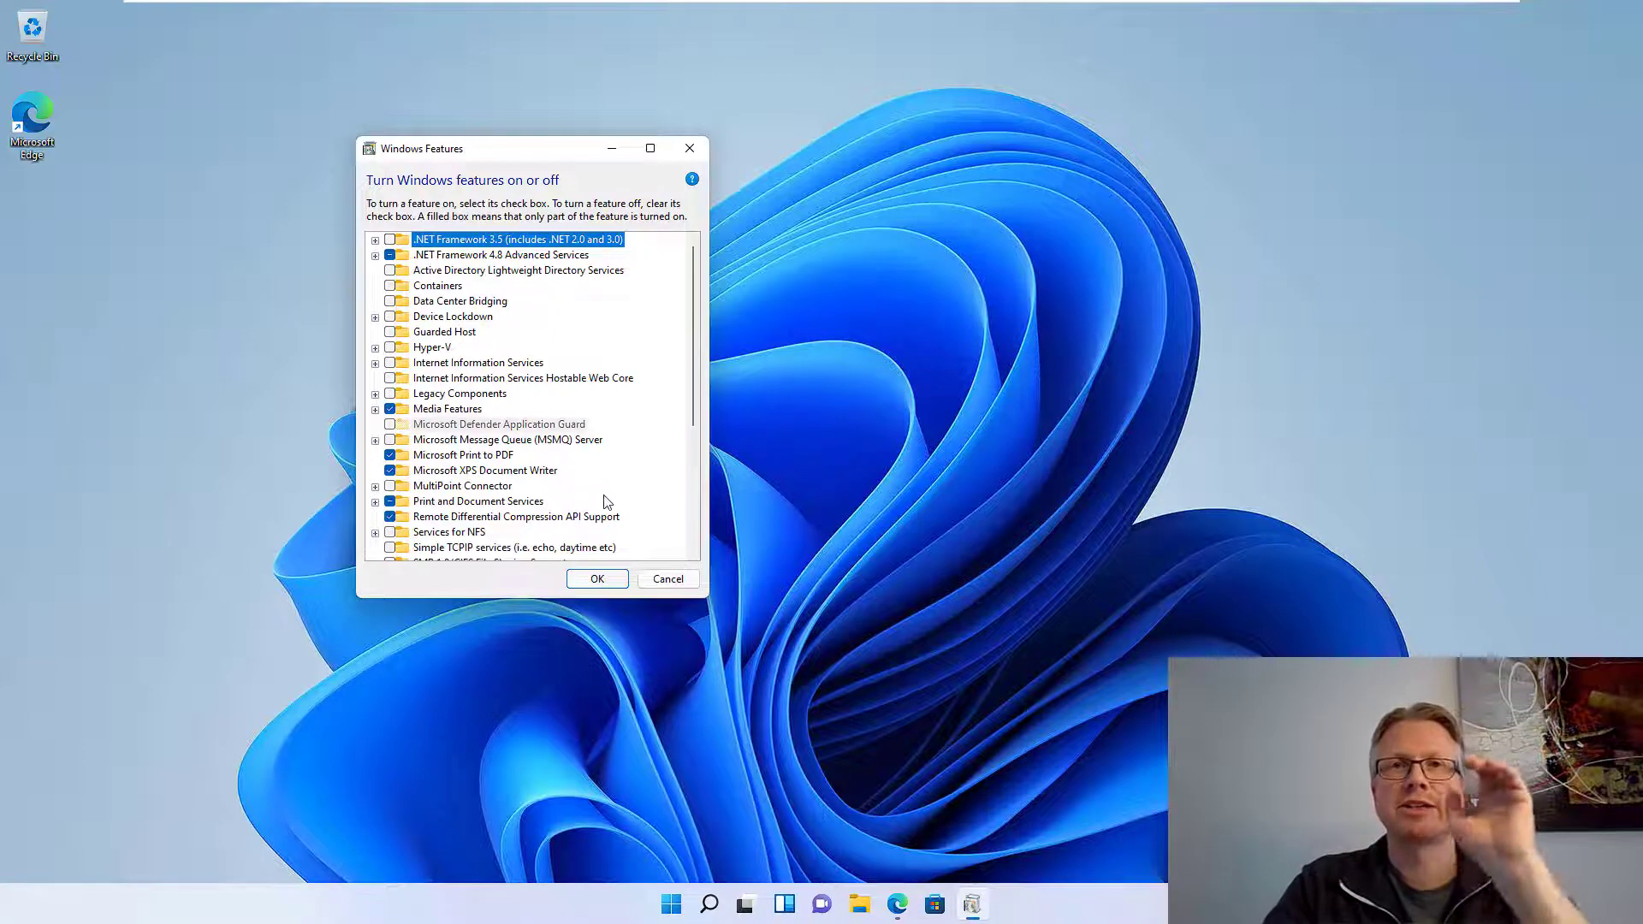
left_click(375, 348)
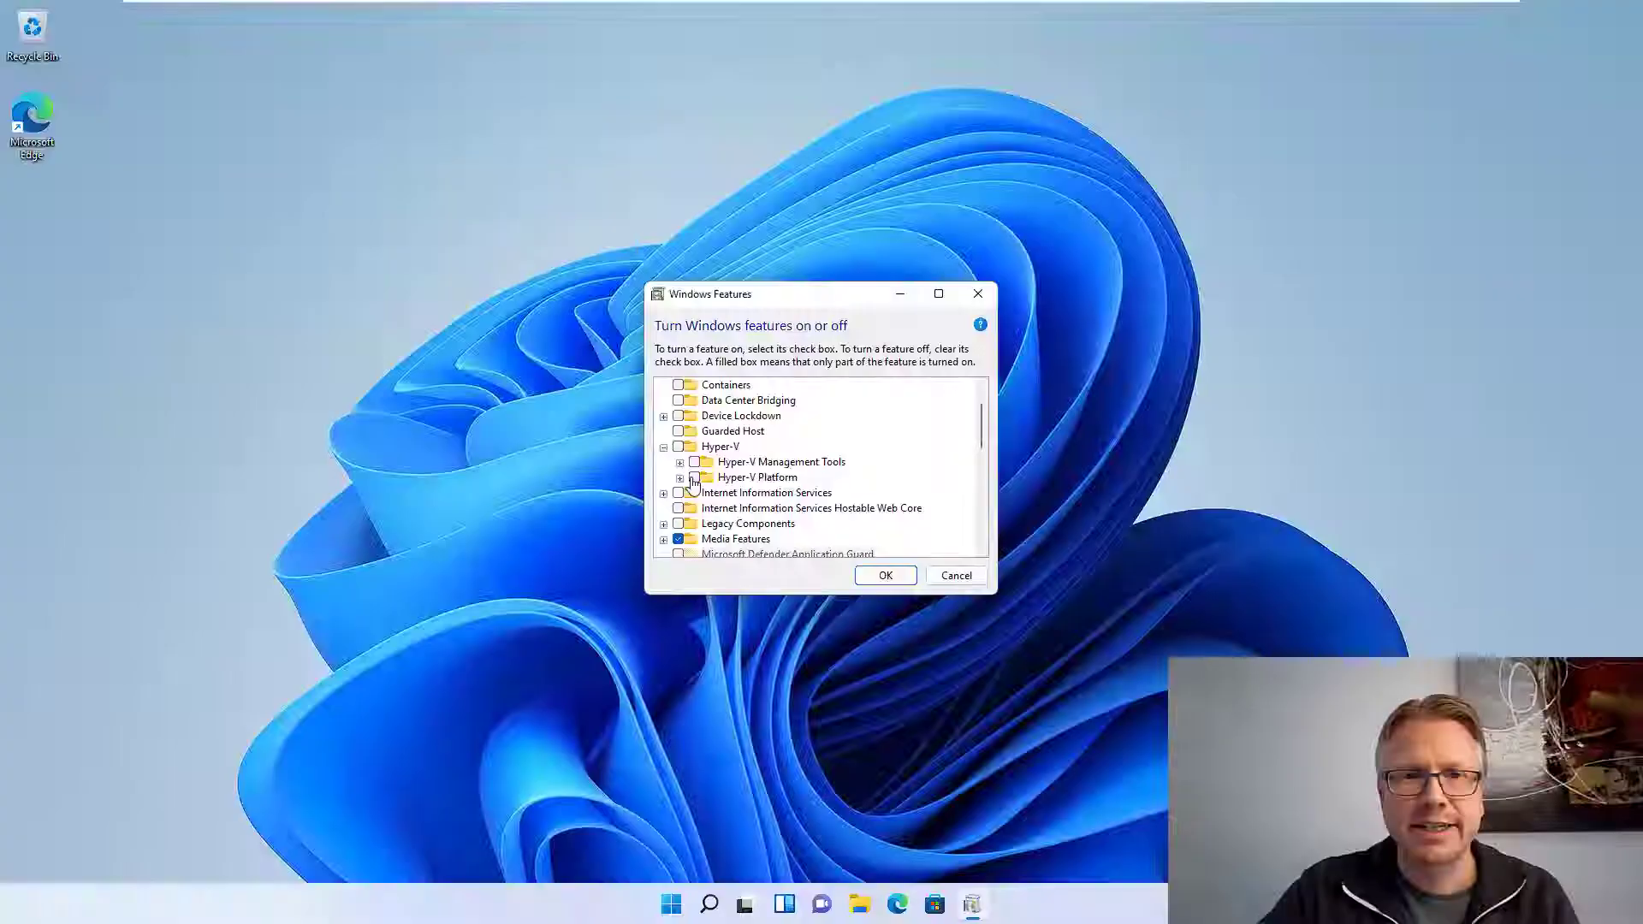
key("numlock")
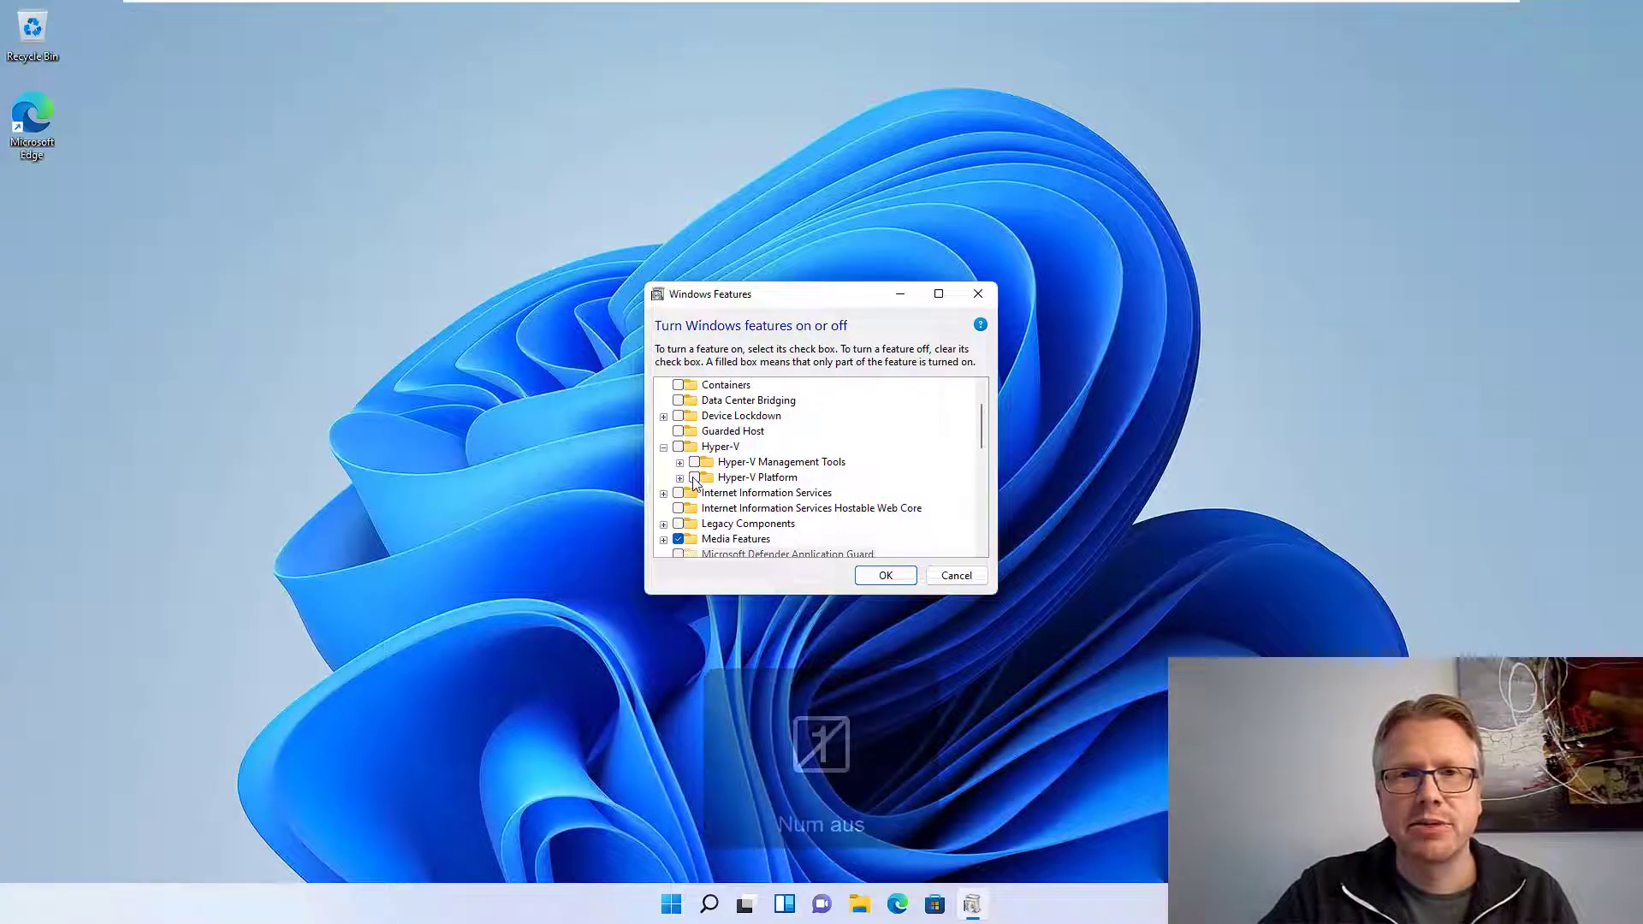
left_click(698, 477)
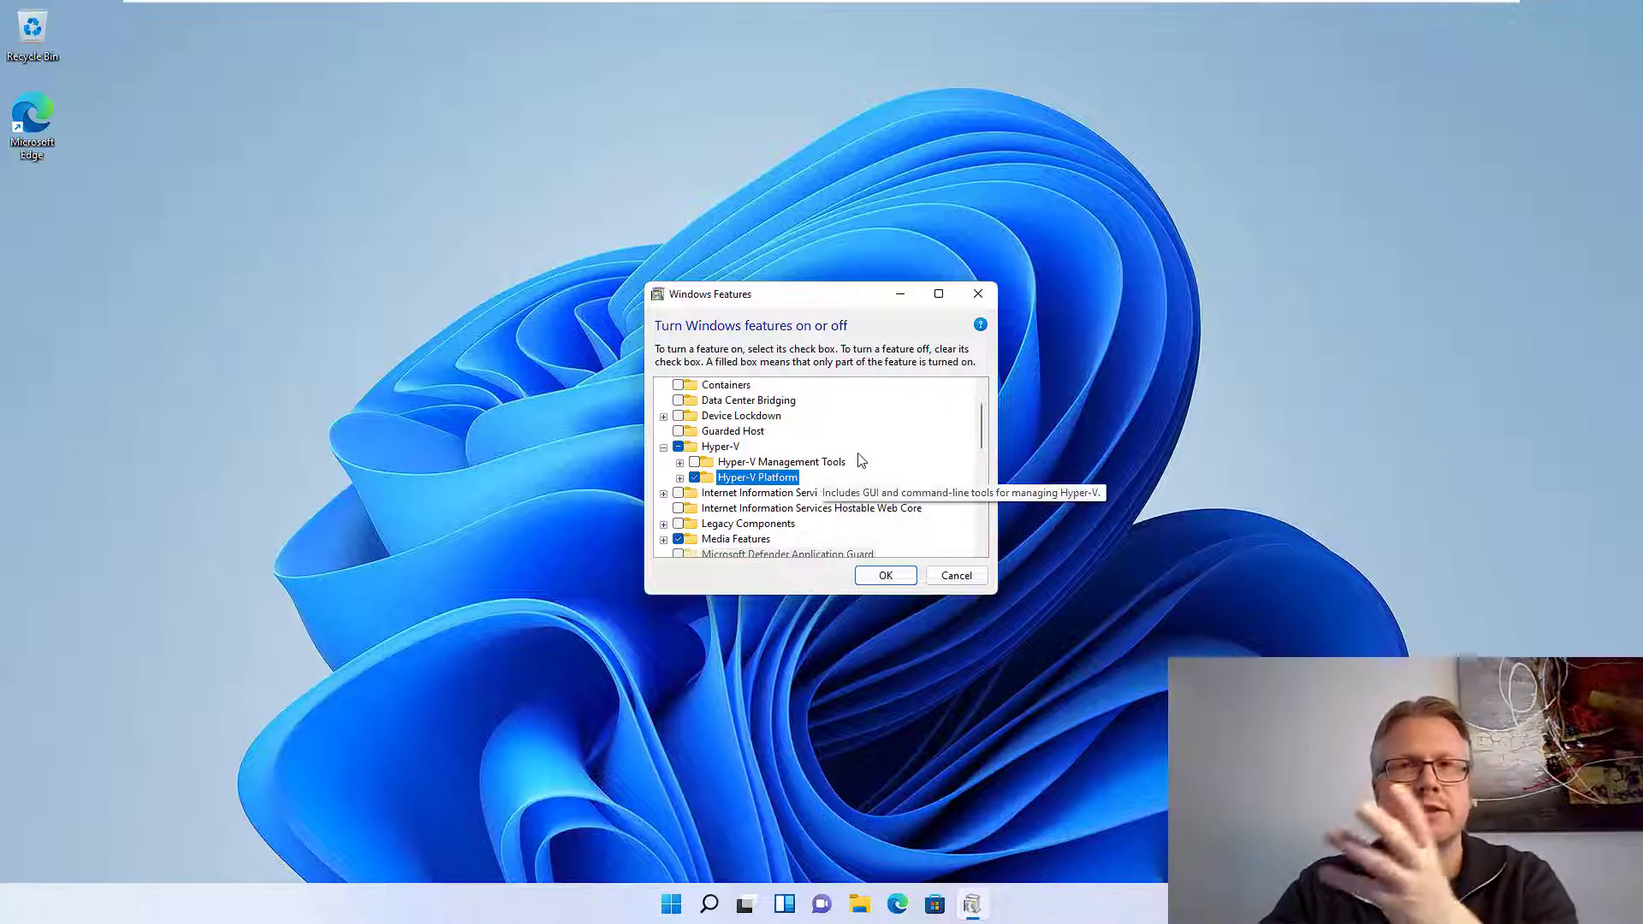
scroll("down", 3)
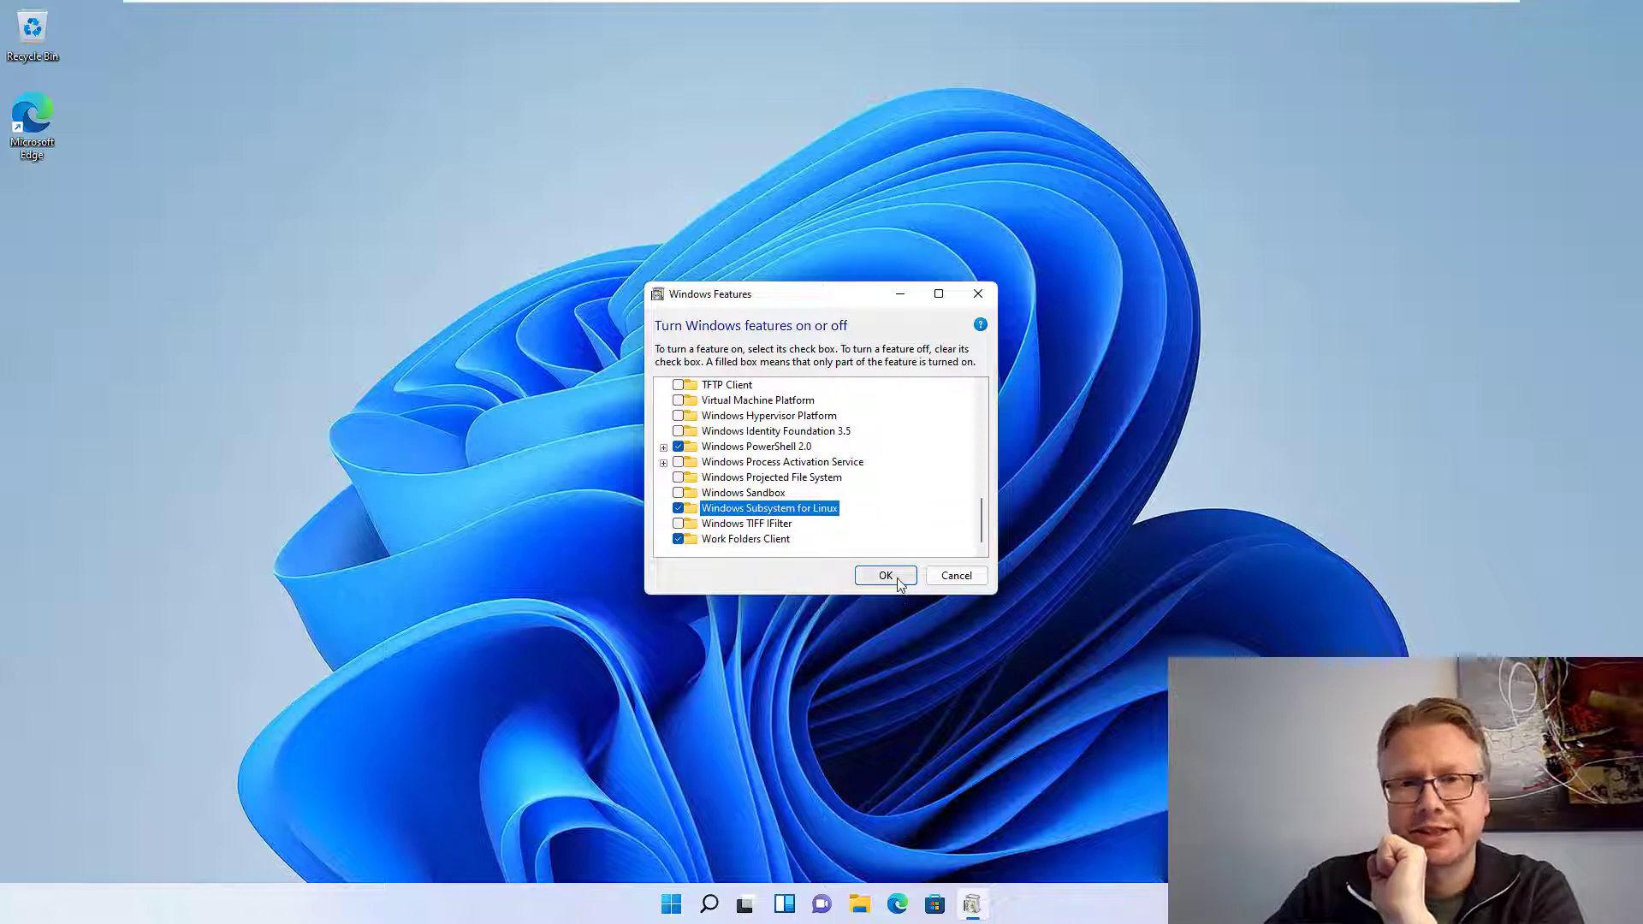
left_click(885, 575)
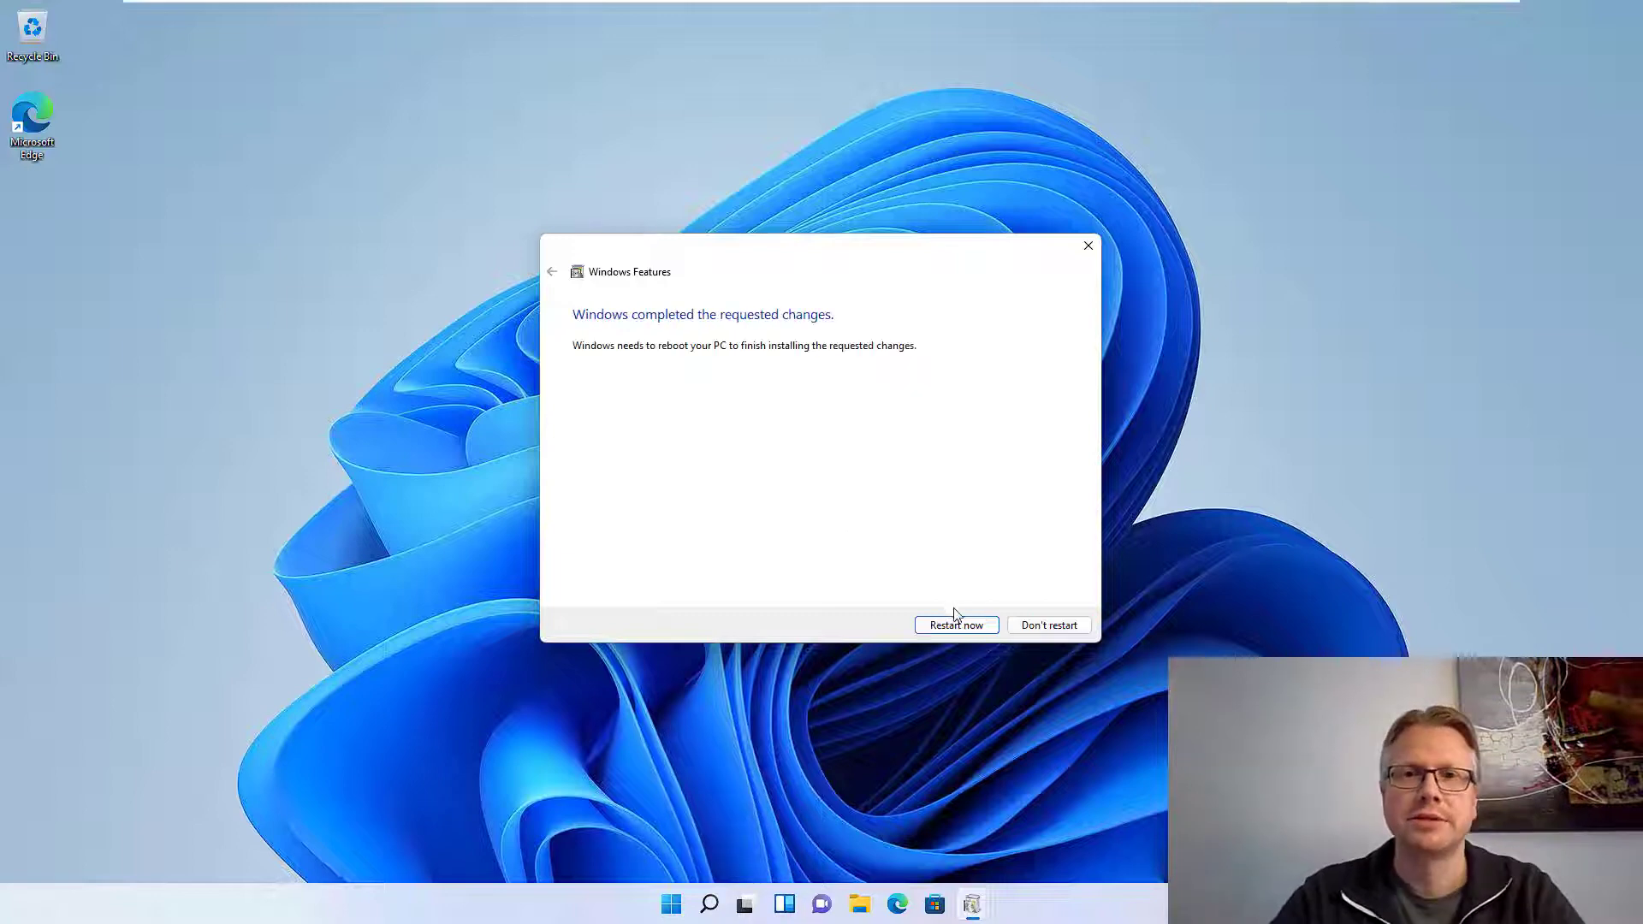
left_click(955, 625)
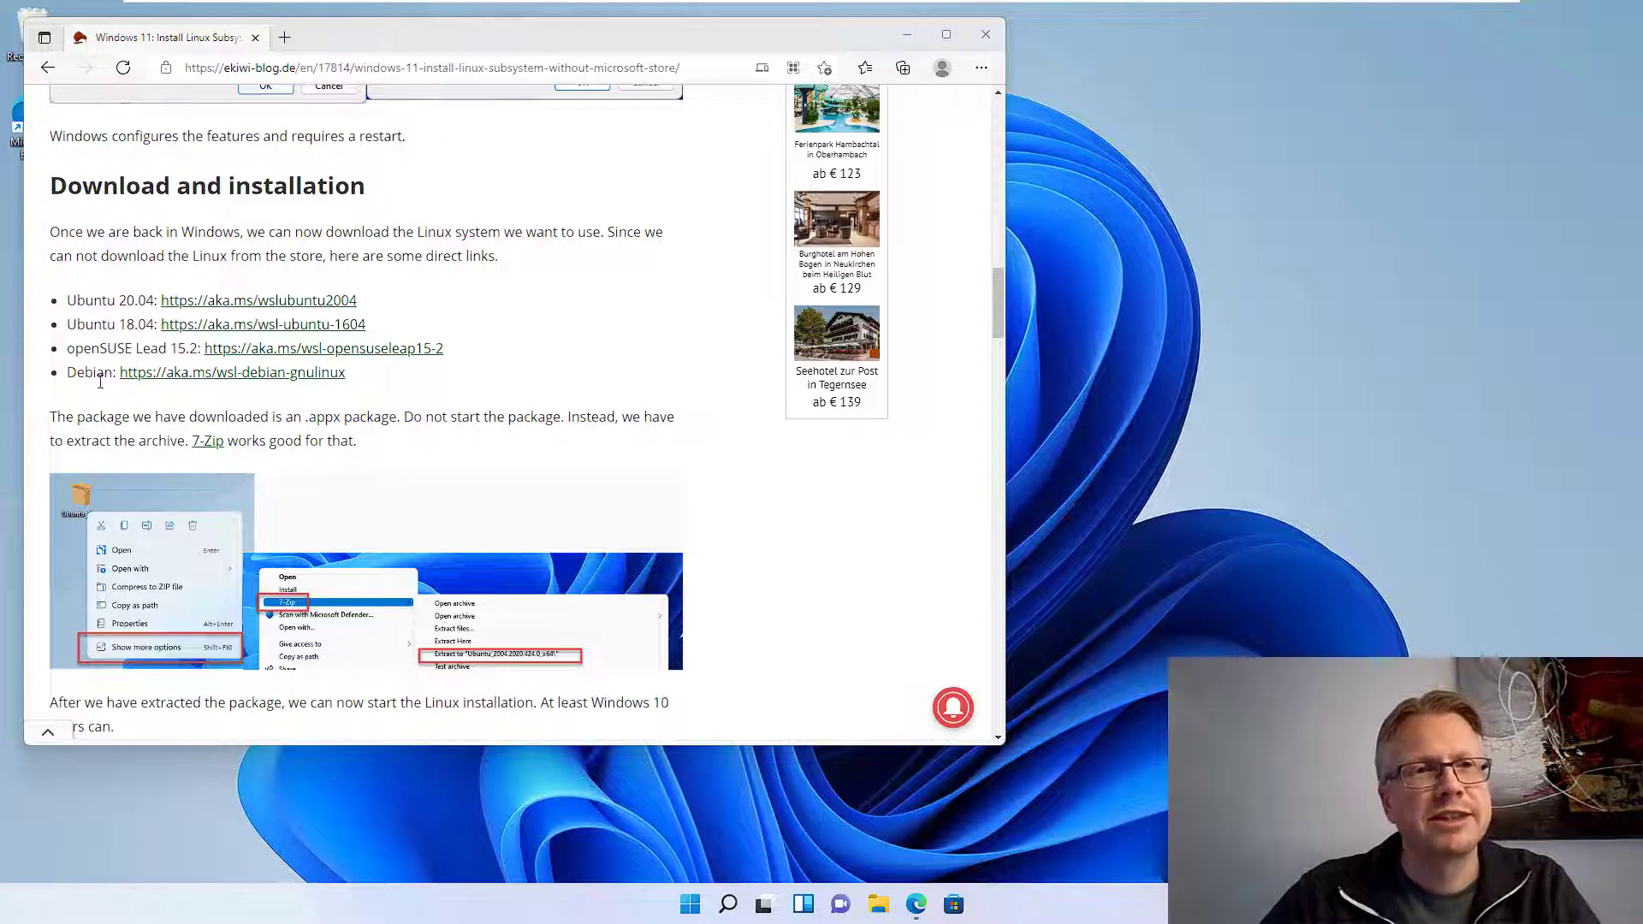
mouse_move(327, 308)
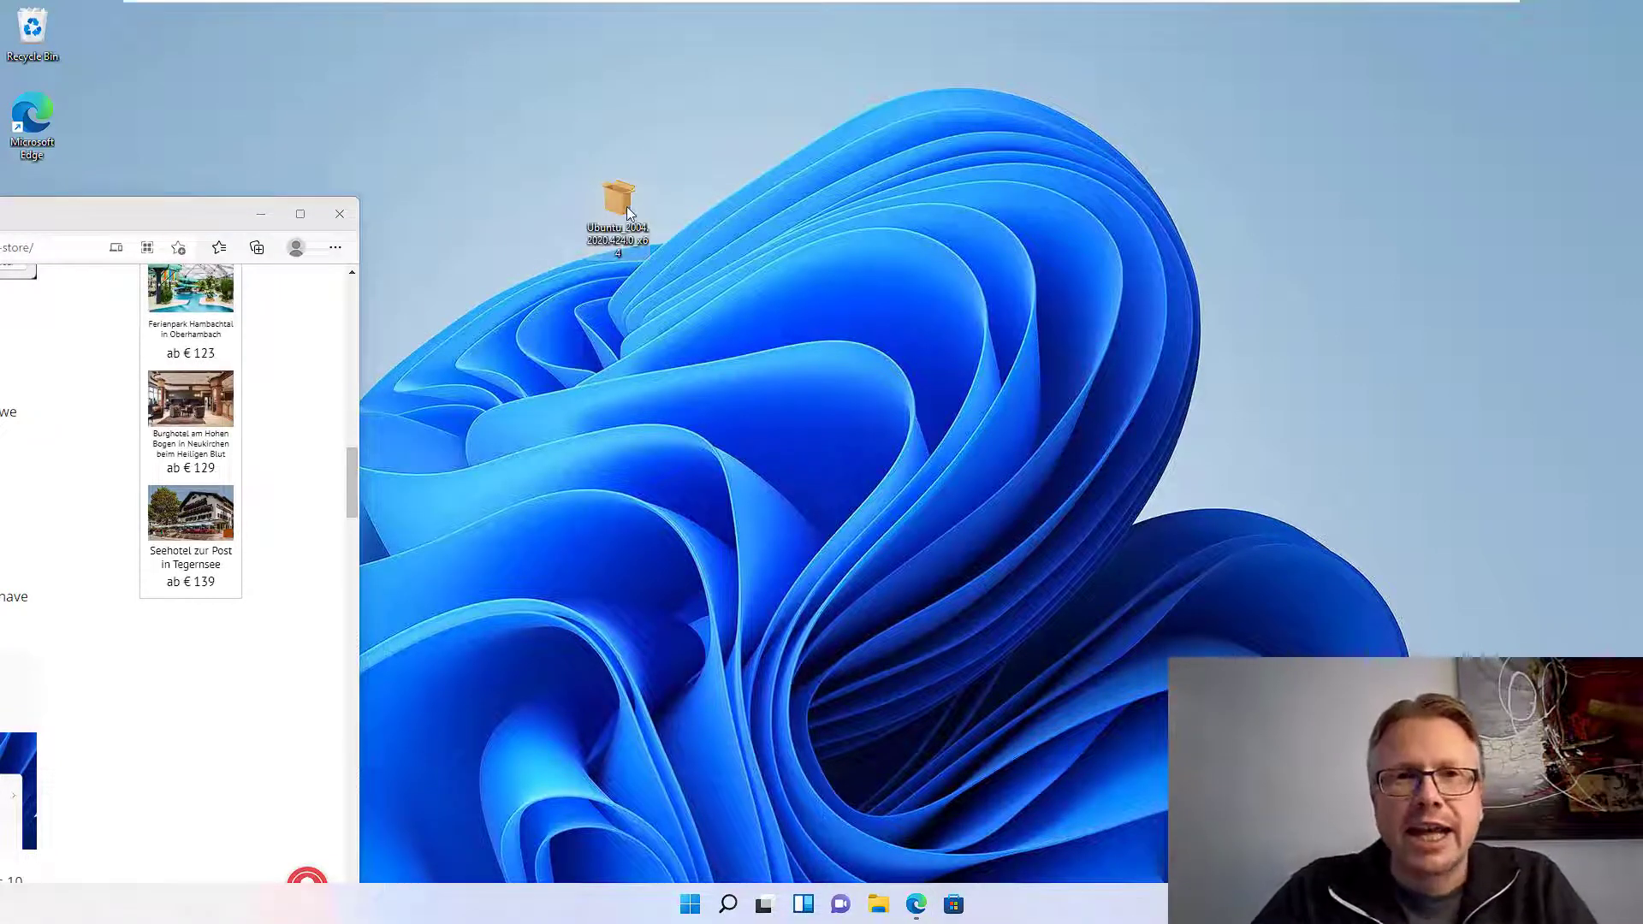
mouse_move(620, 204)
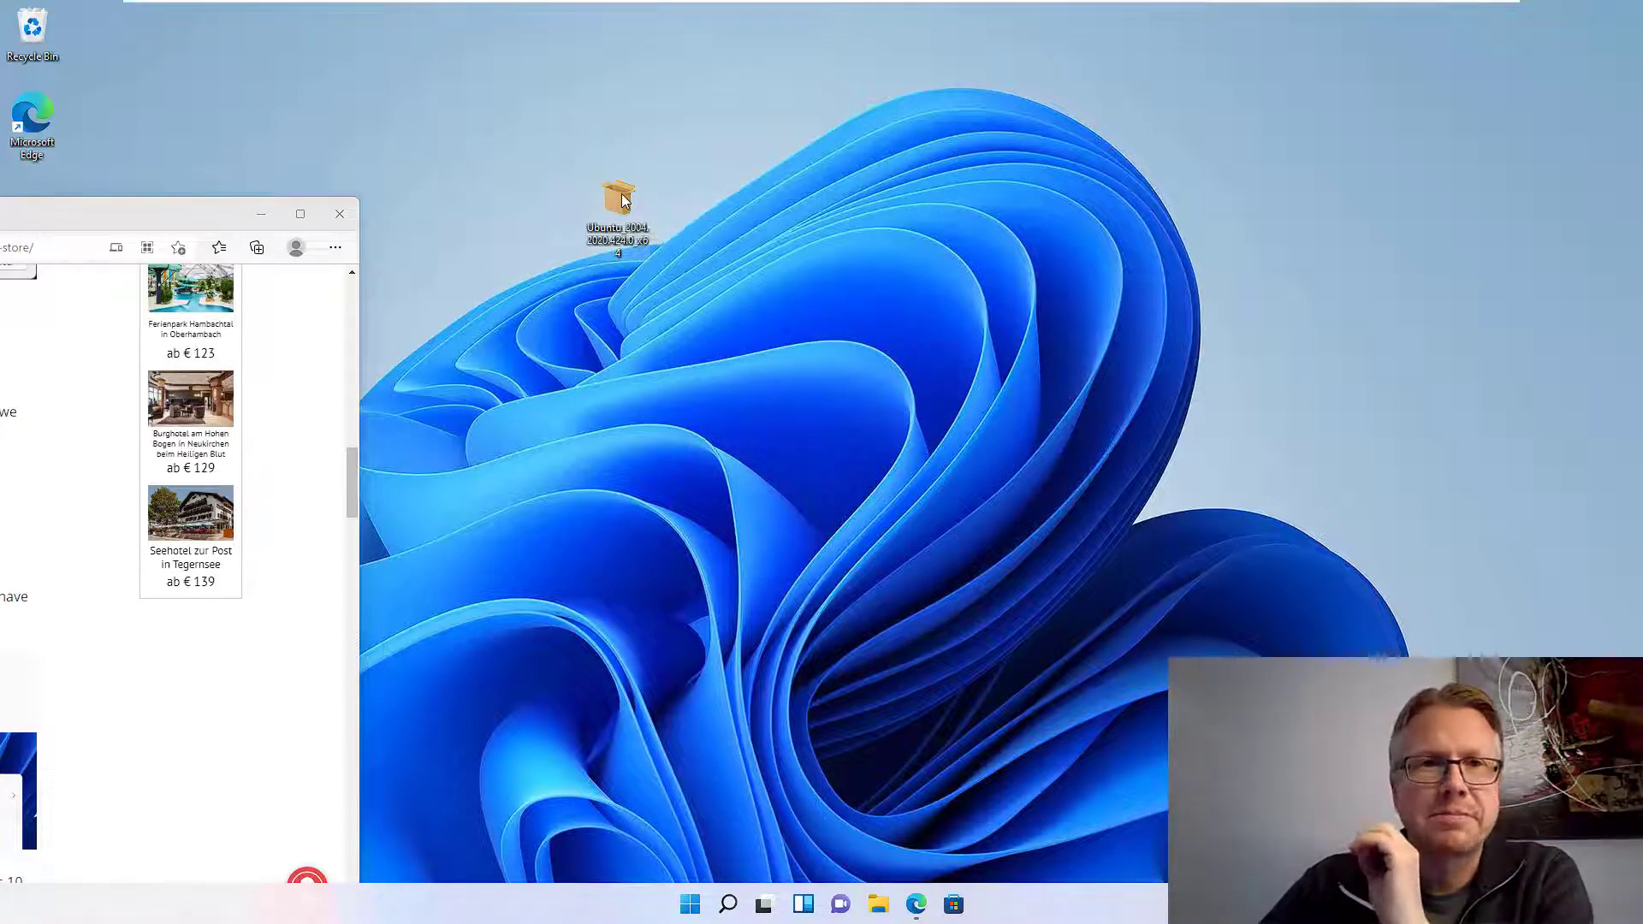
Step: Extract the Ubuntu .appx package with 7-Zip into the Ubuntu_2004.2020.424.0_x64 folder on the desktop
right_click(618, 204)
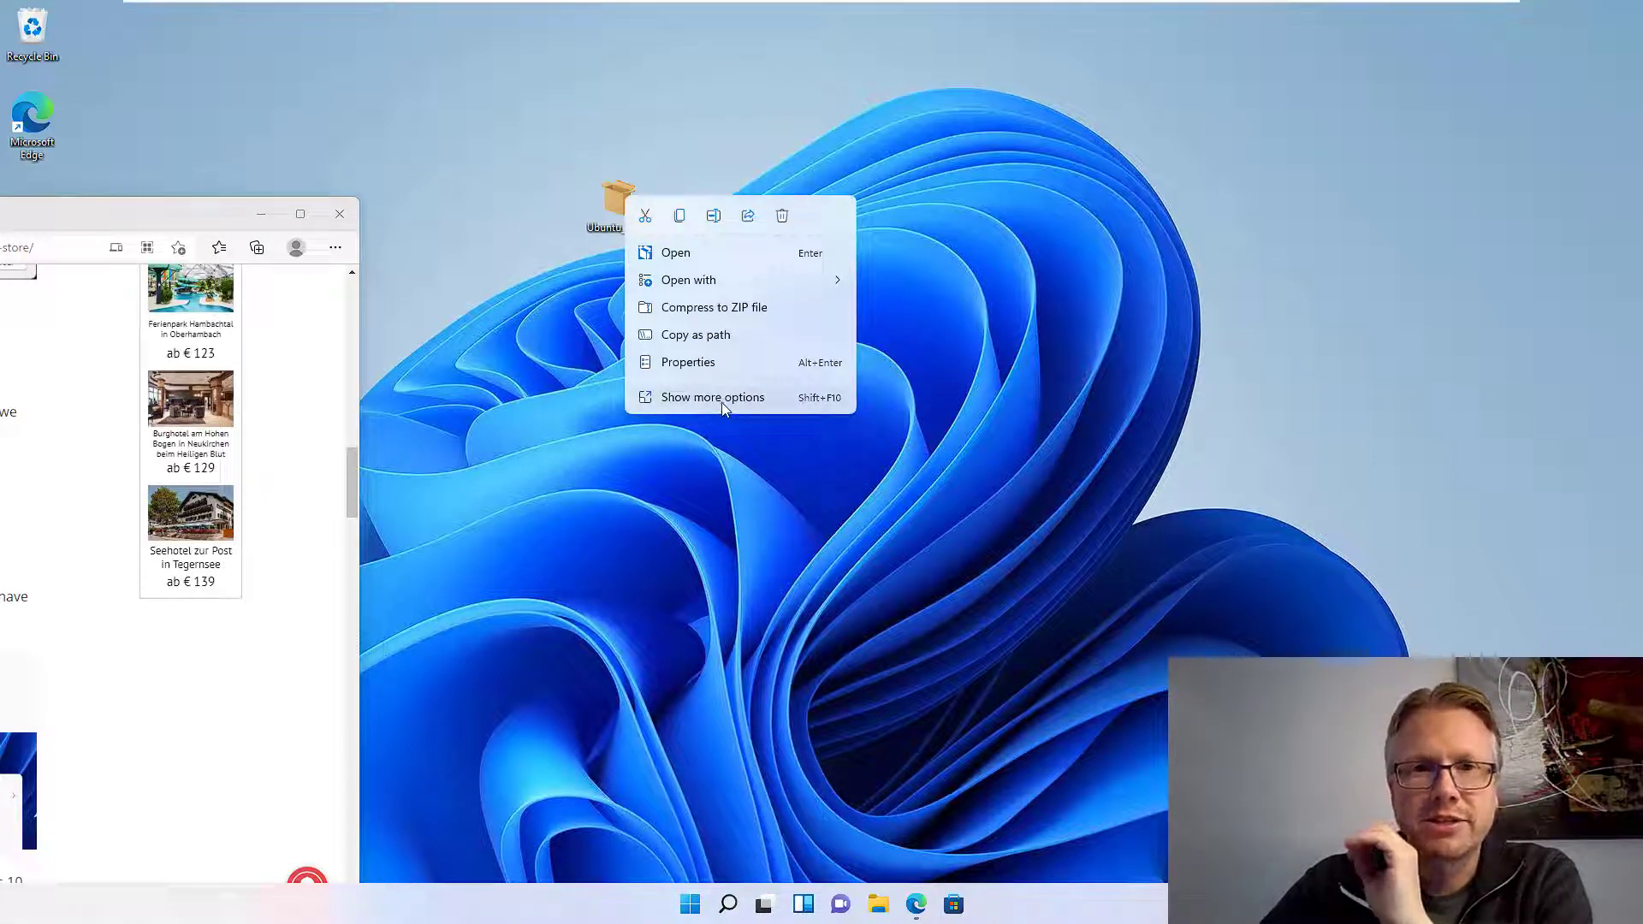
left_click(712, 395)
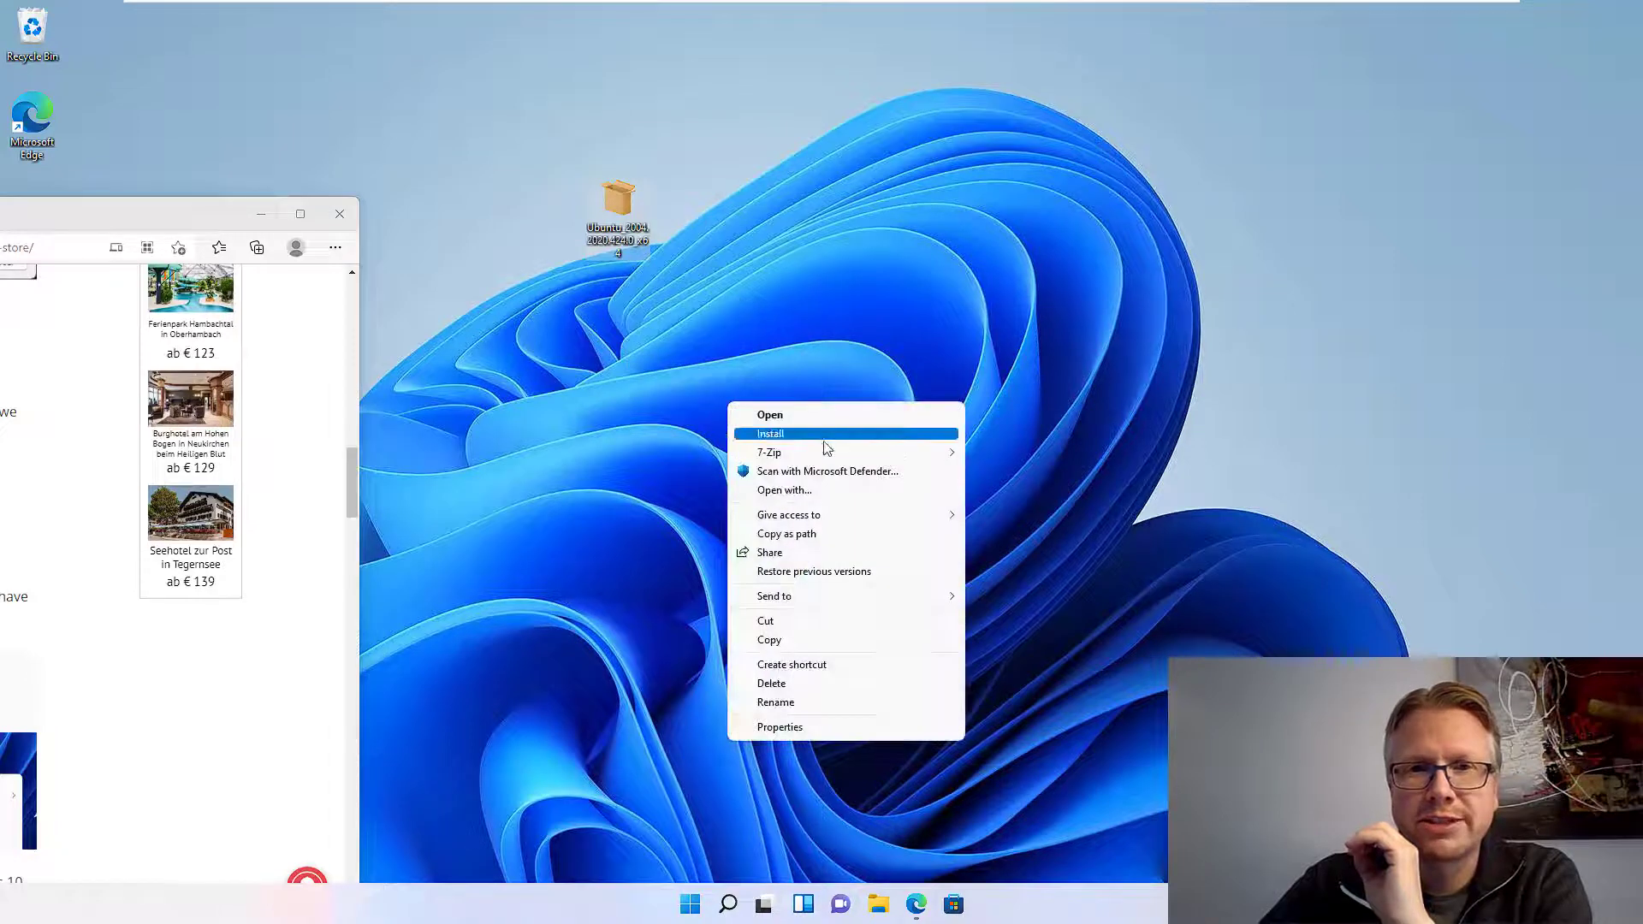
mouse_move(769, 452)
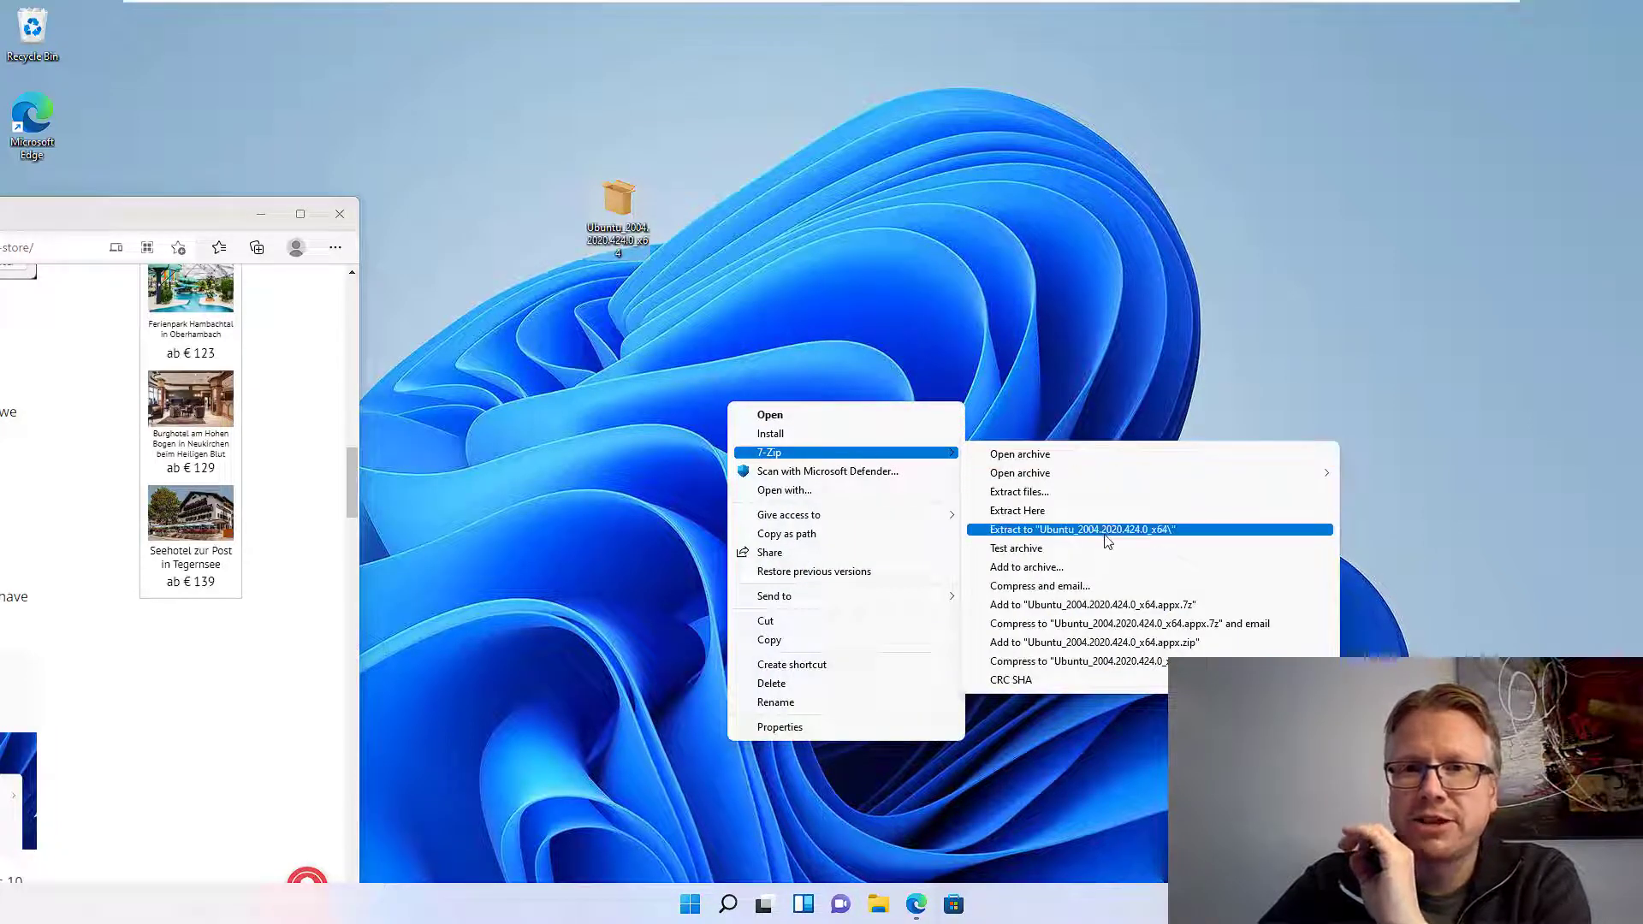
left_click(1087, 529)
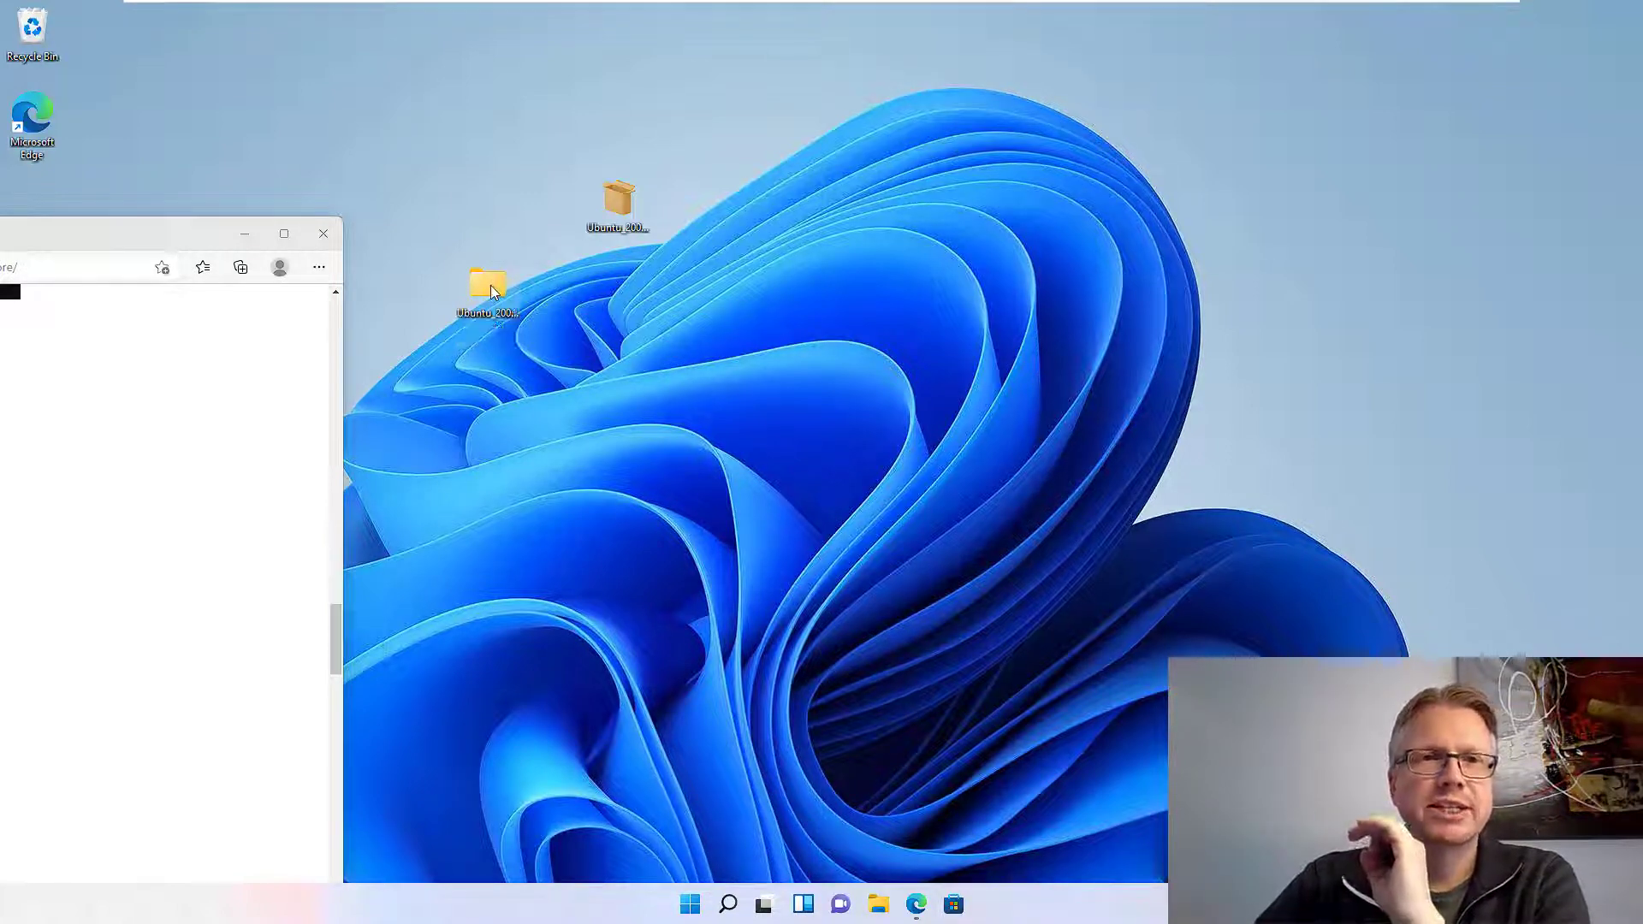
Step: Run ubuntu2004.exe from the extracted folder, hitting the WSL 2 kernel update error
double_click(487, 286)
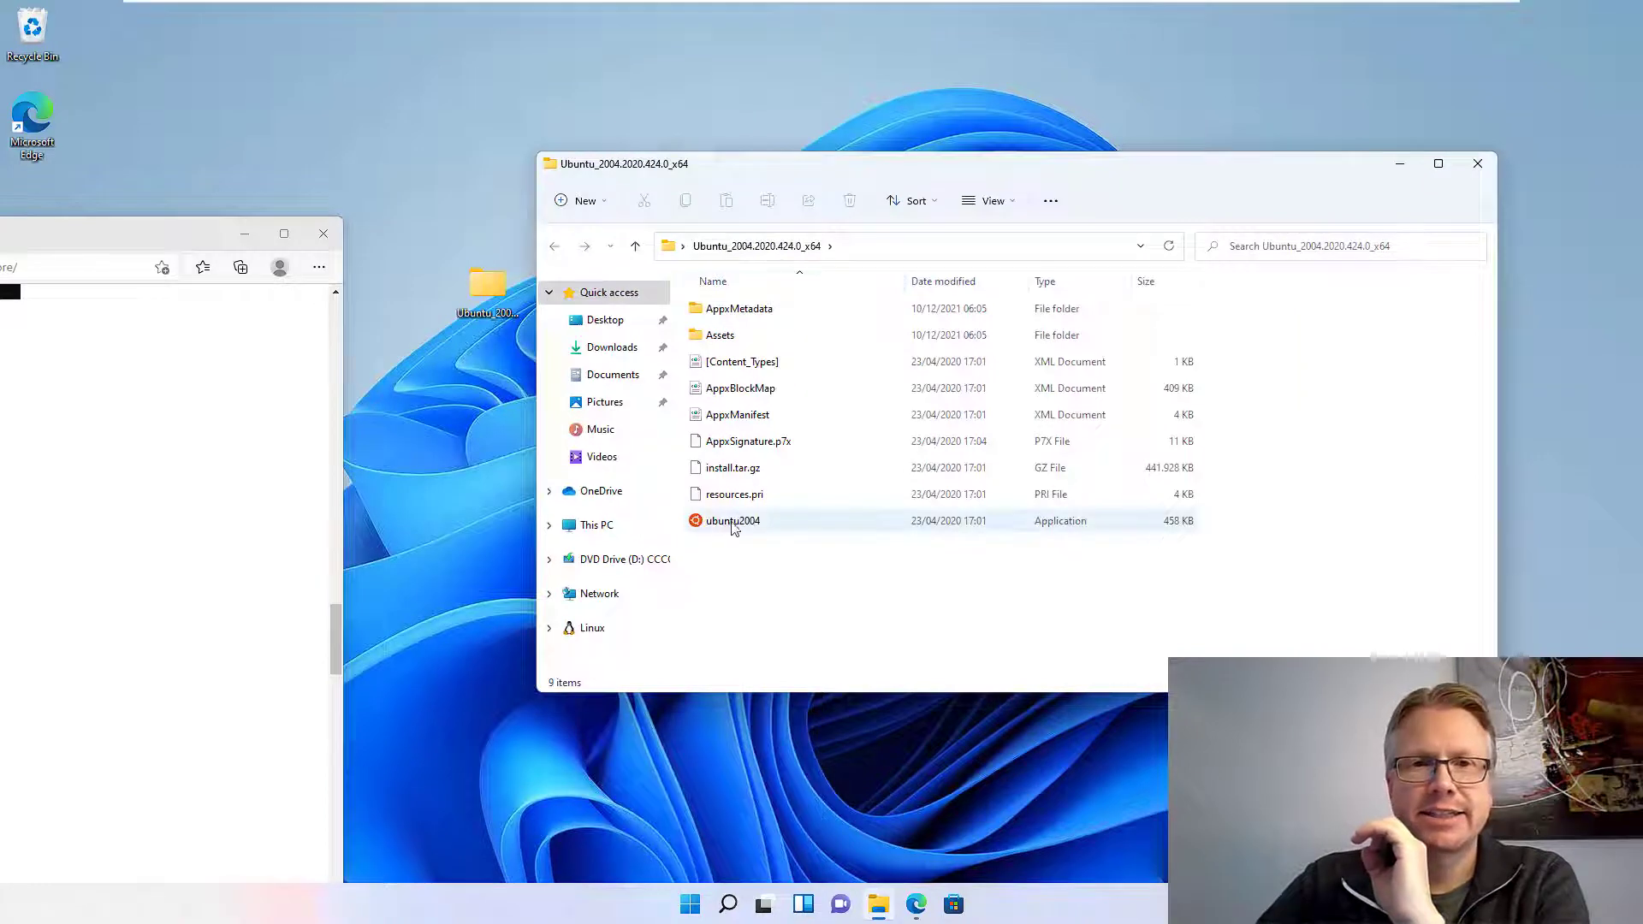
mouse_move(733, 520)
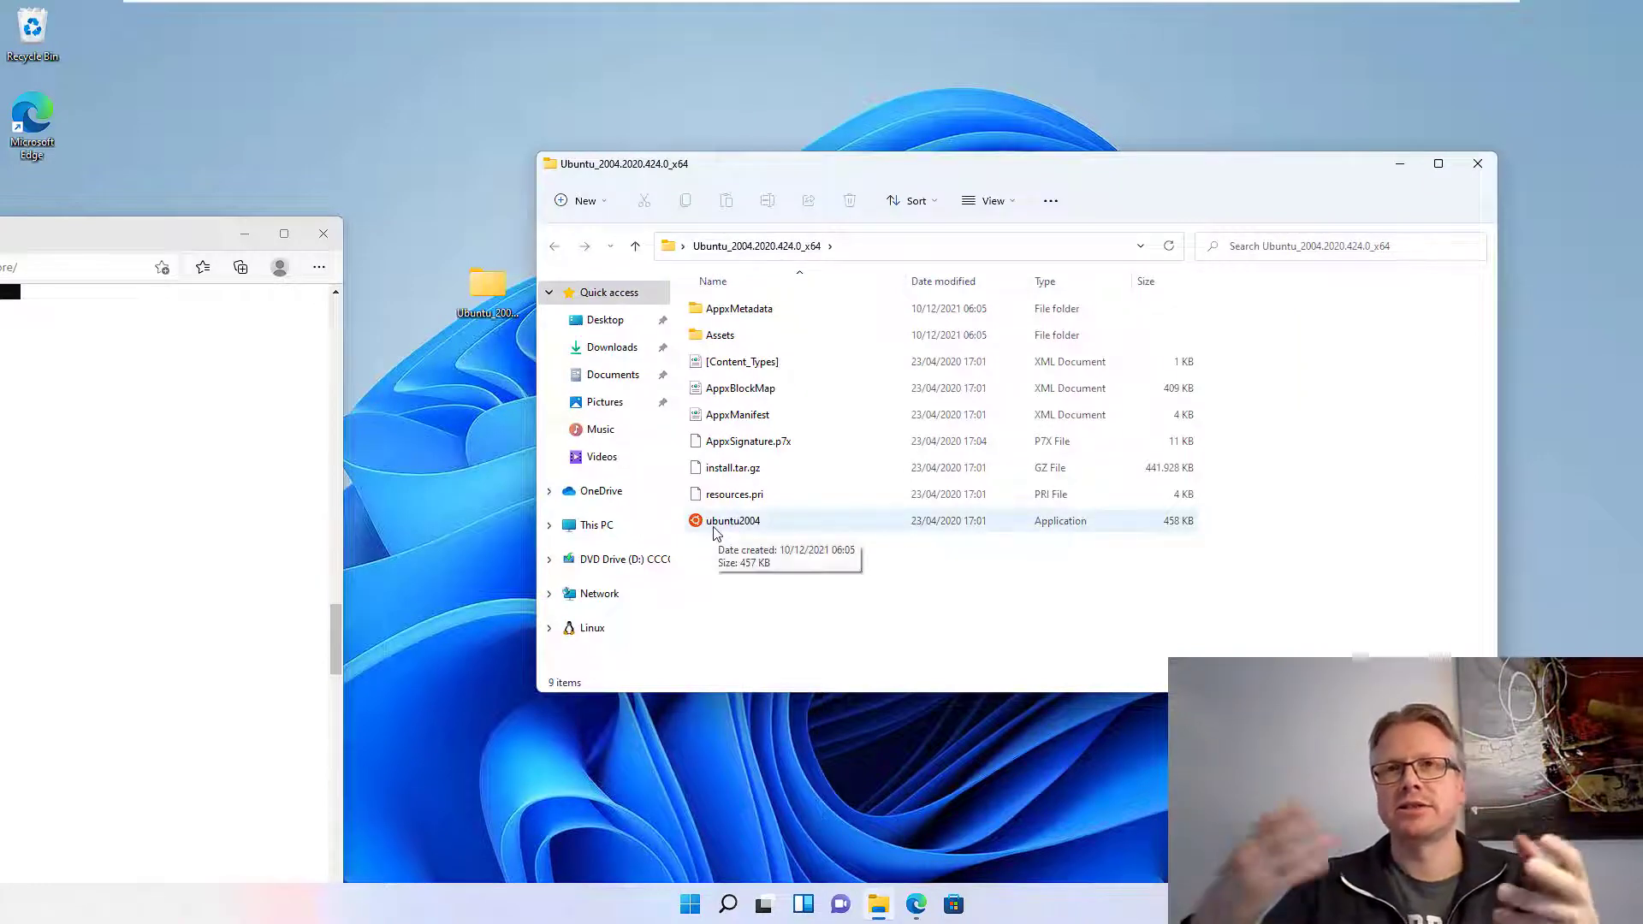
mouse_move(780, 524)
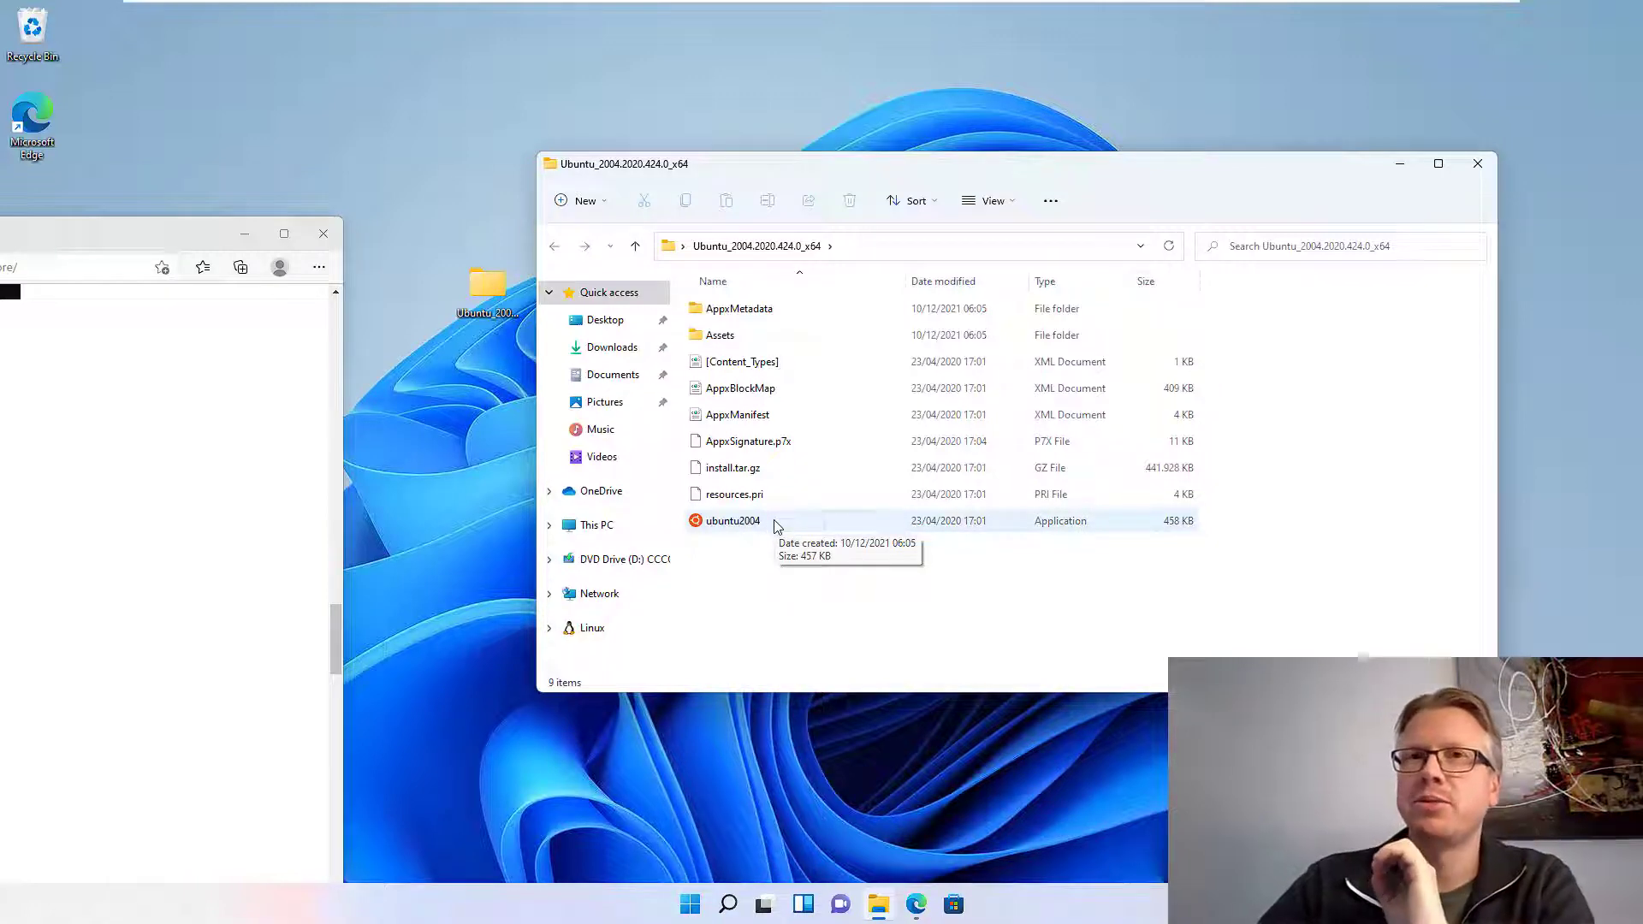
double_click(732, 520)
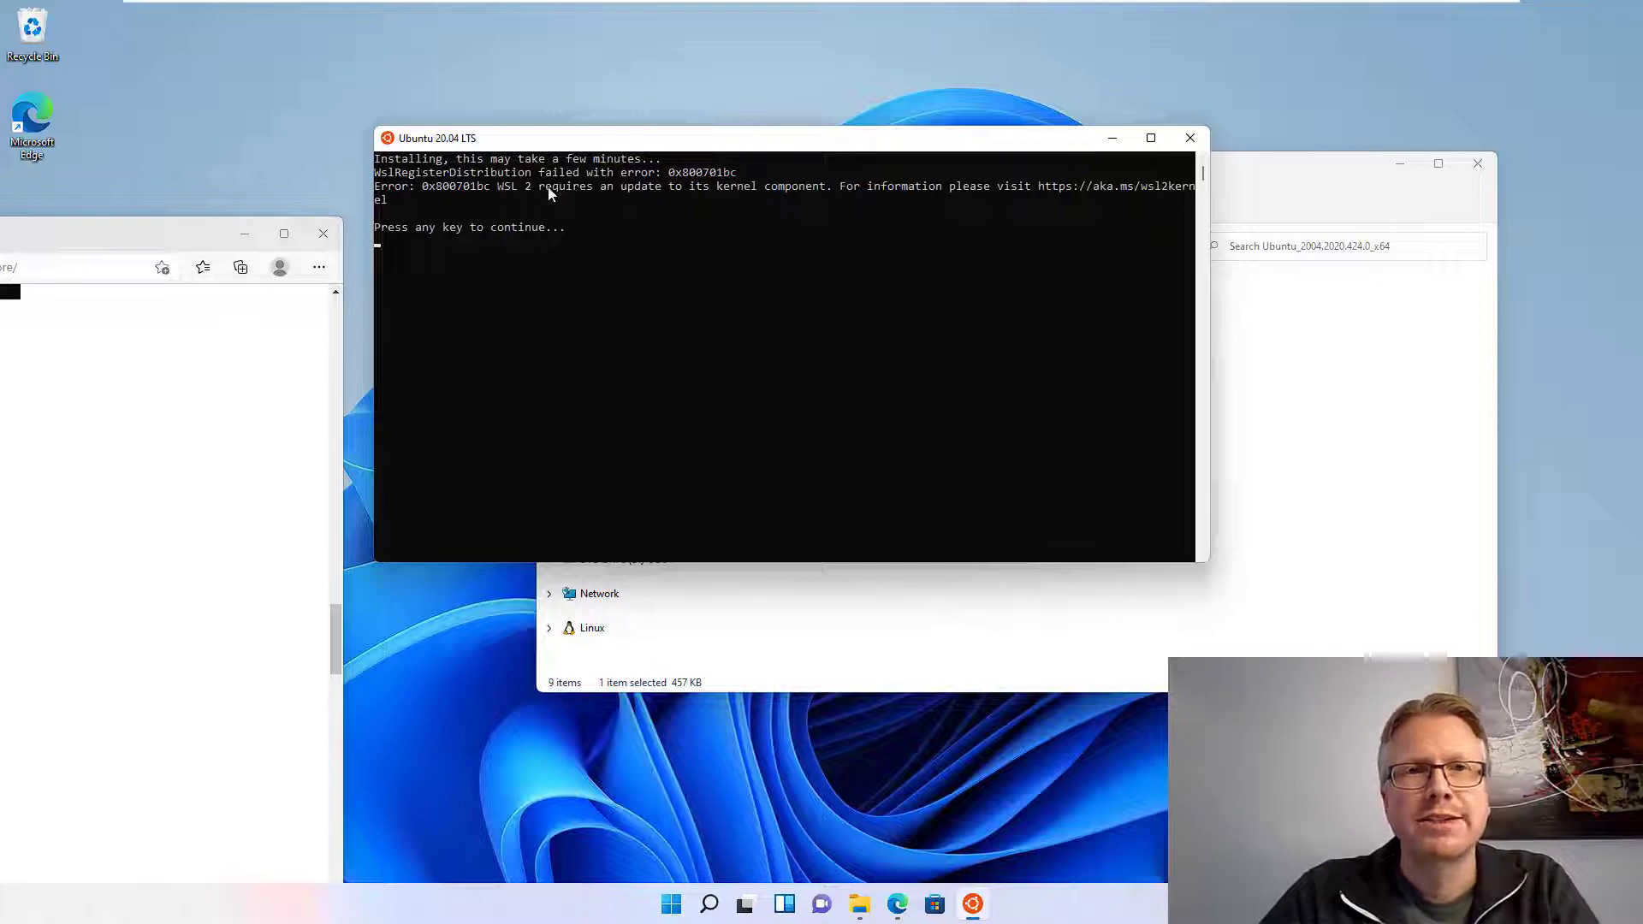
mouse_move(823, 197)
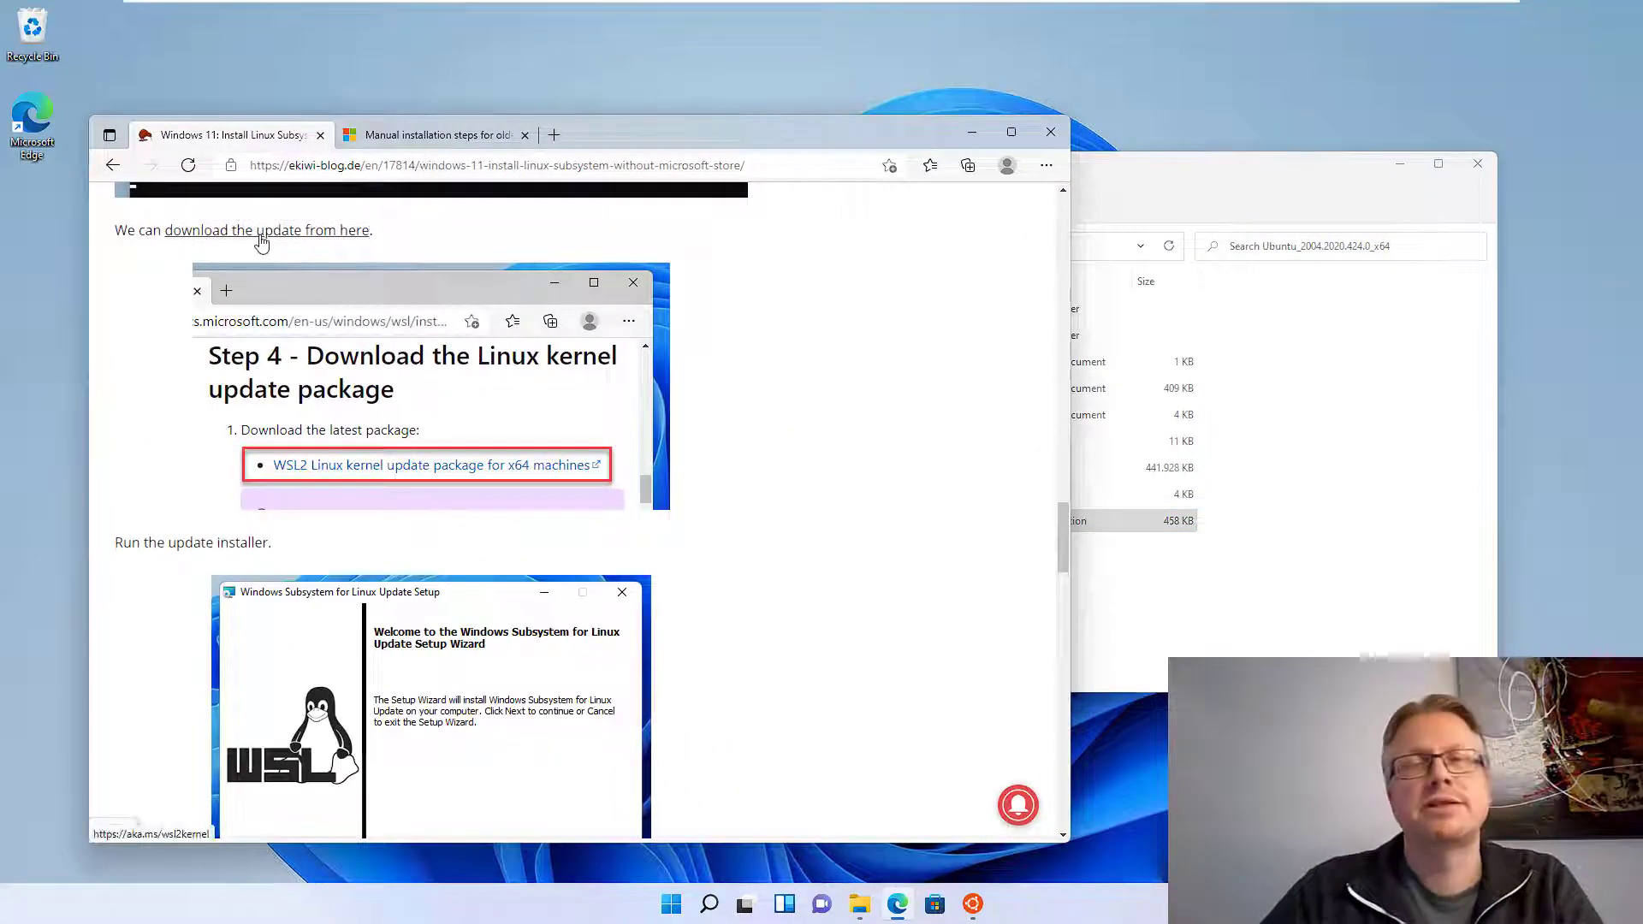
Step: Follow the link to Microsoft's WSL docs for the x64 Linux kernel update package
left_click(429, 134)
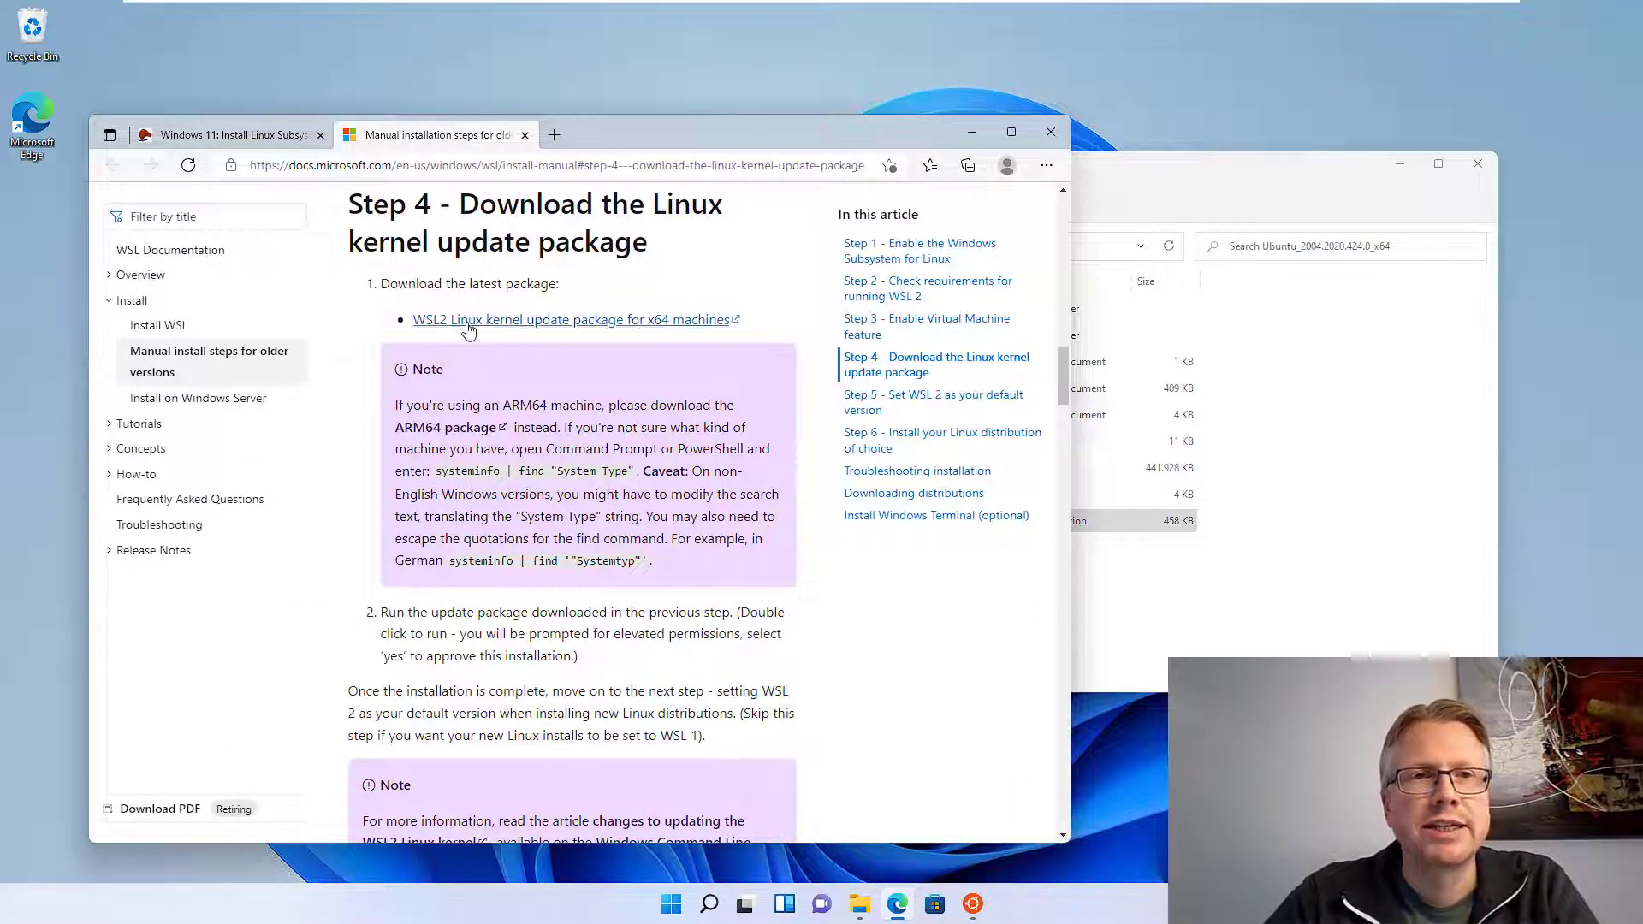
mouse_move(483, 322)
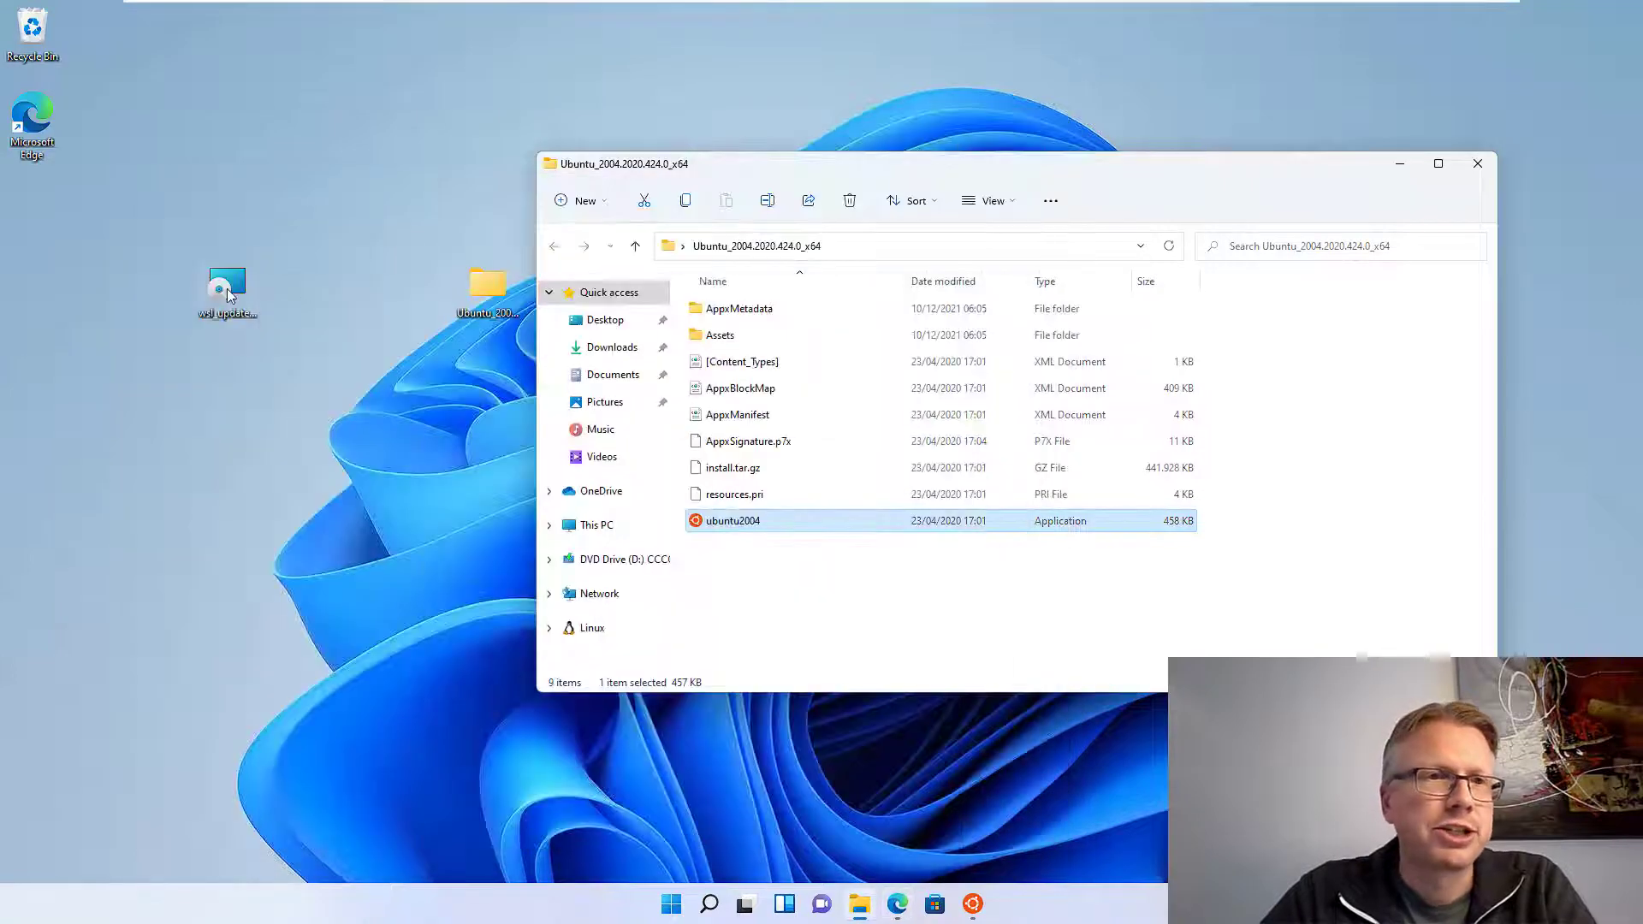
Step: Install the WSL kernel update from wsl_update_x64.msi, approving UAC, and finish the wizard
left_click_drag(227, 291, 292, 120)
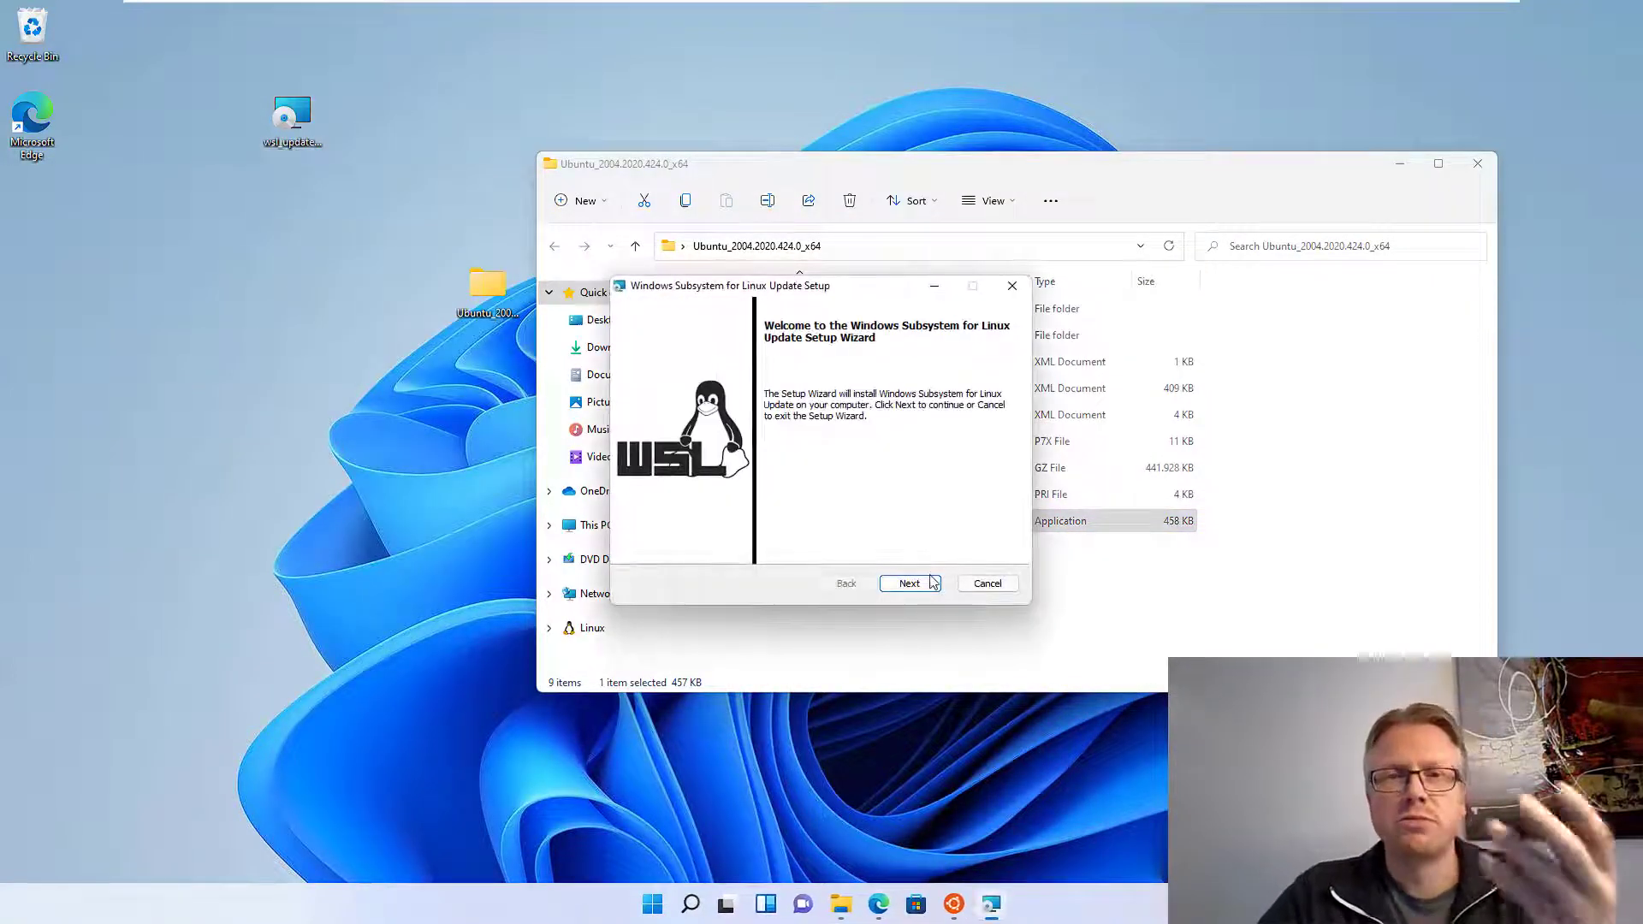
left_click(908, 582)
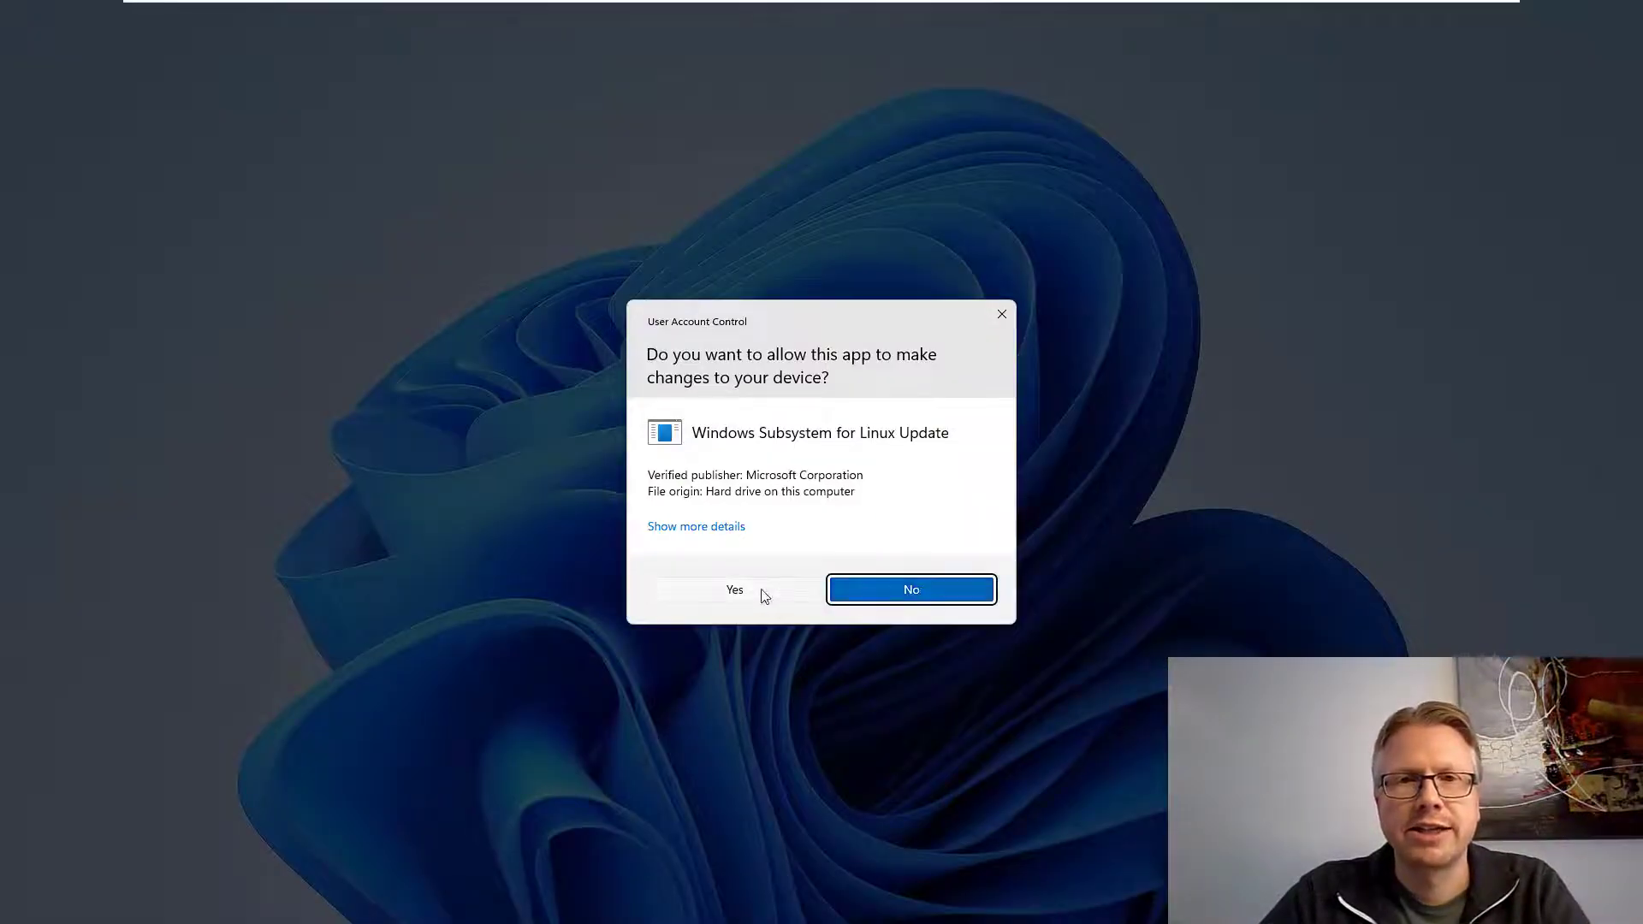
left_click(735, 589)
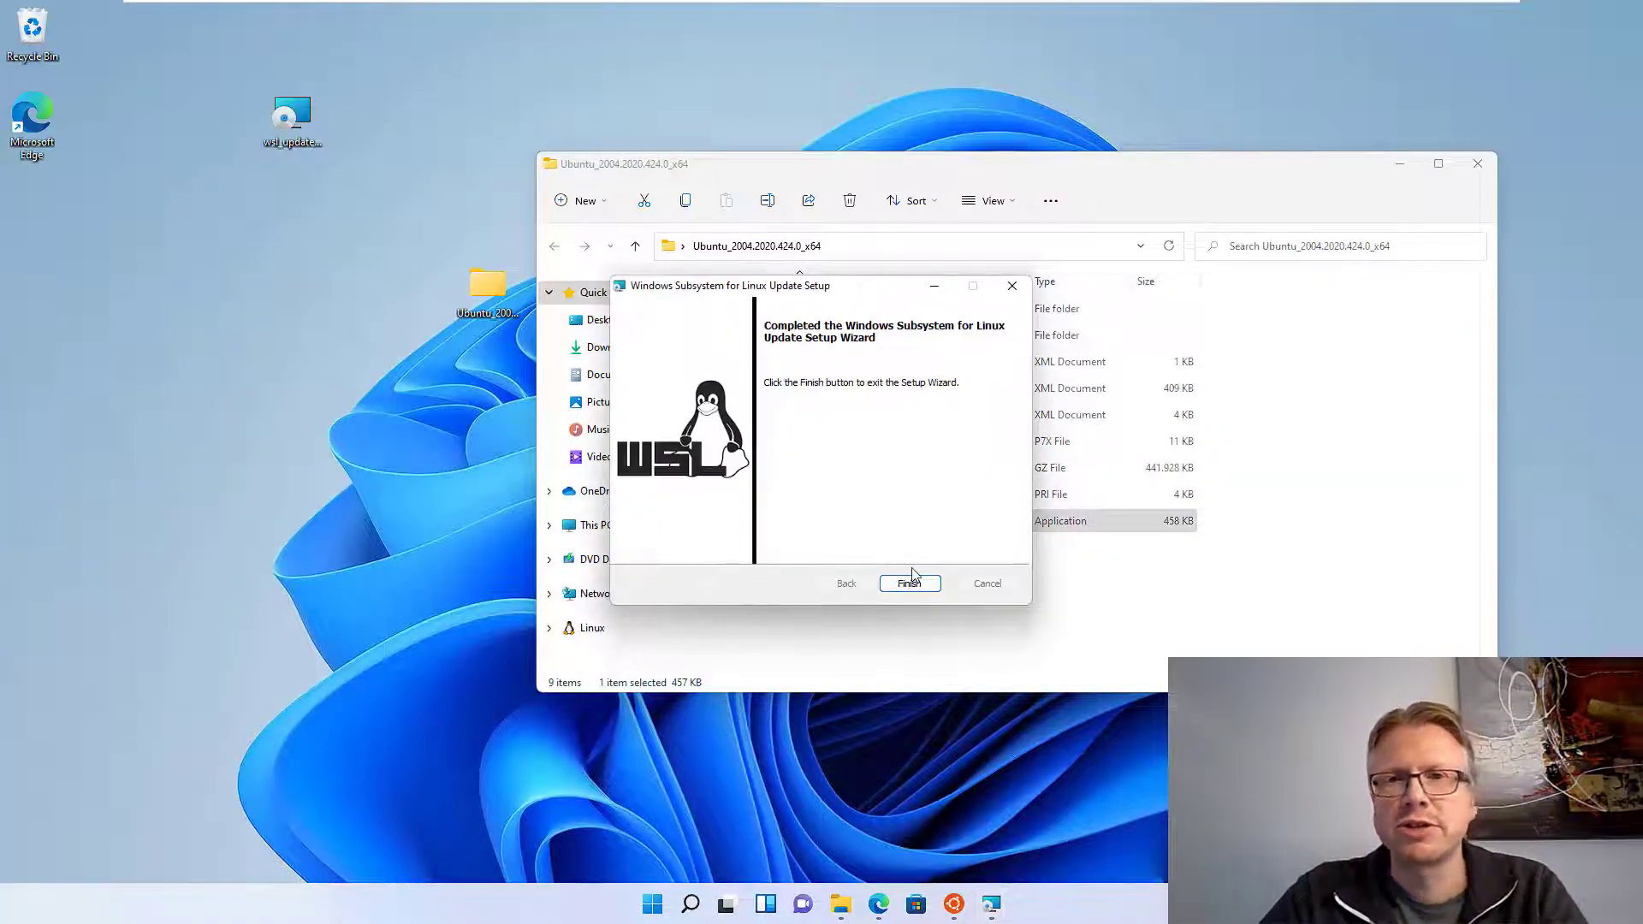
left_click(909, 582)
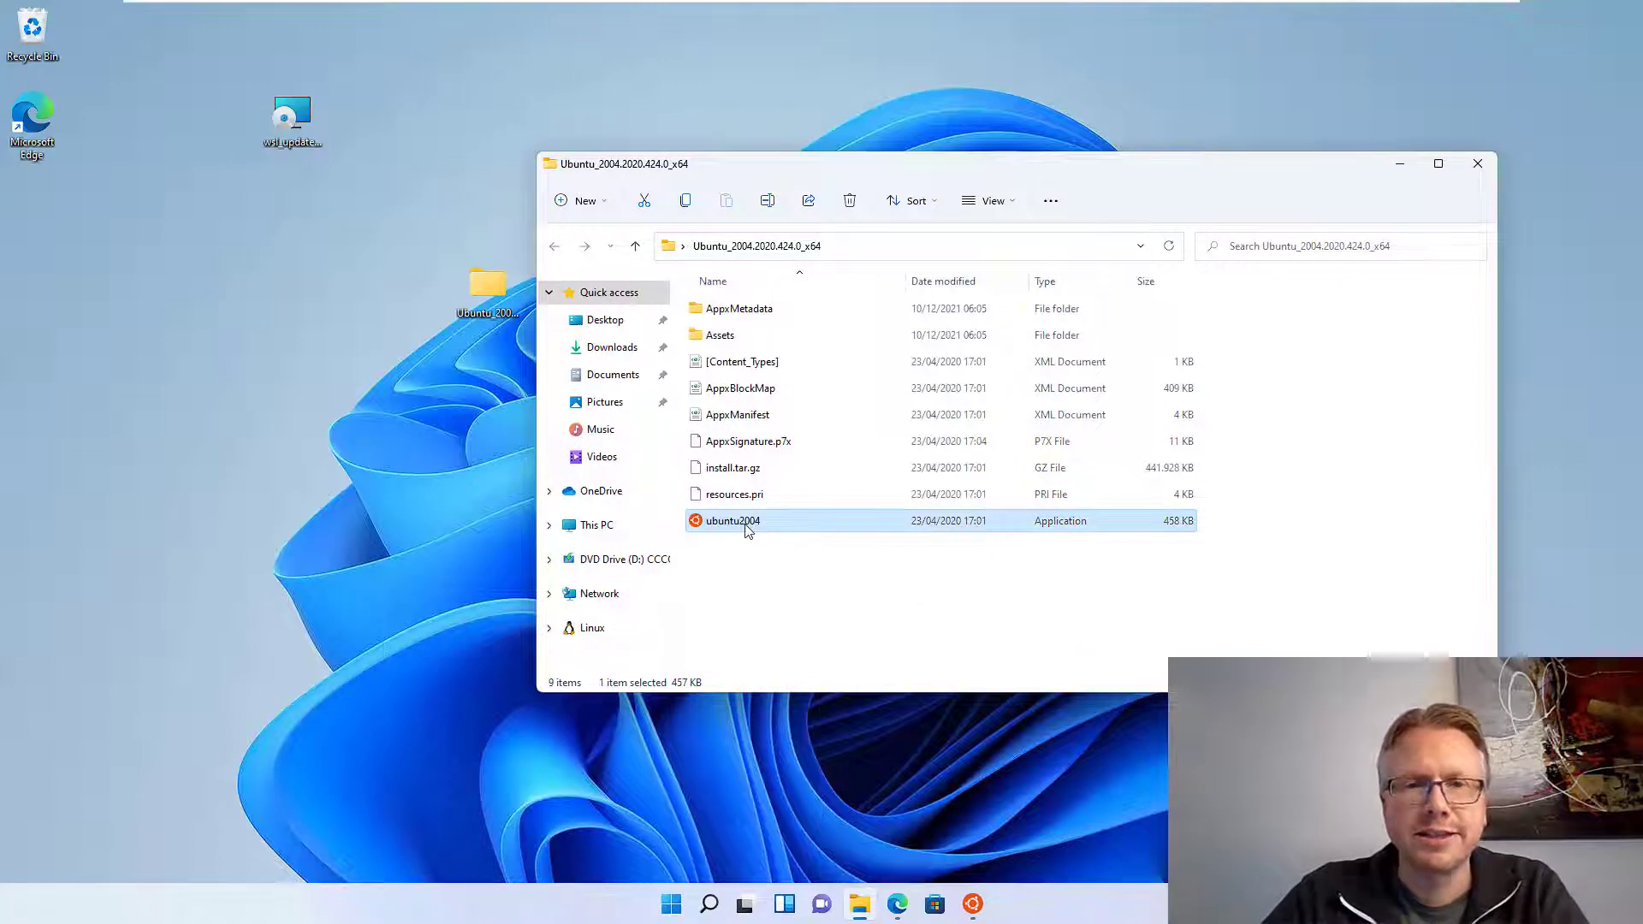
Step: Relaunch ubuntu2004.exe and create the new UNIX user account with its password
double_click(731, 520)
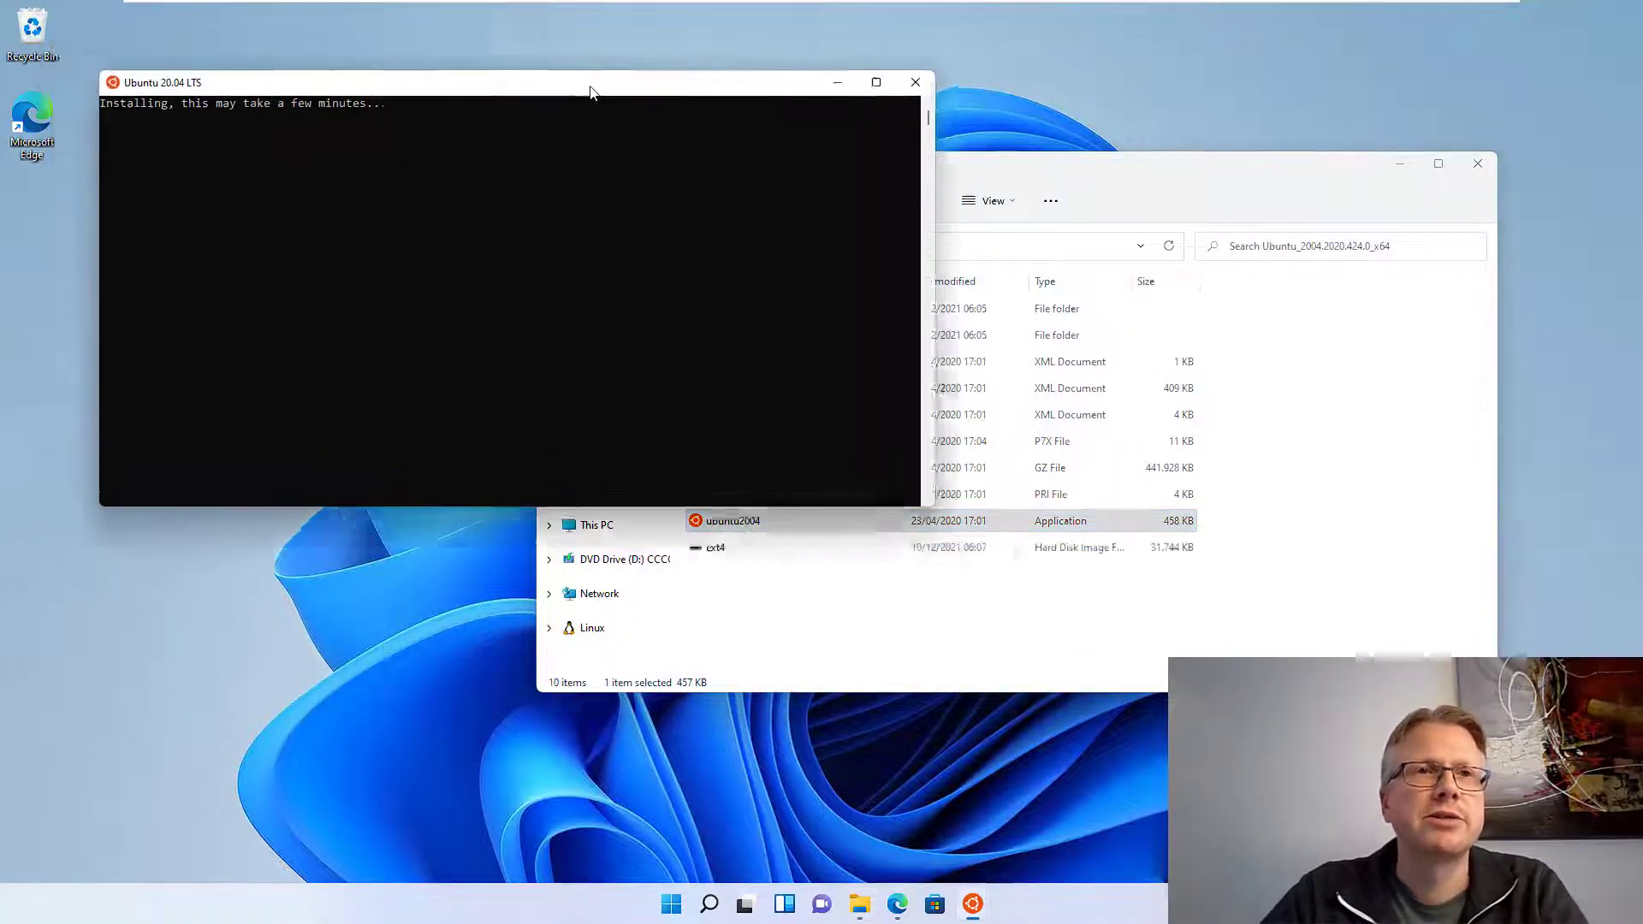
left_click_drag(591, 93, 666, 123)
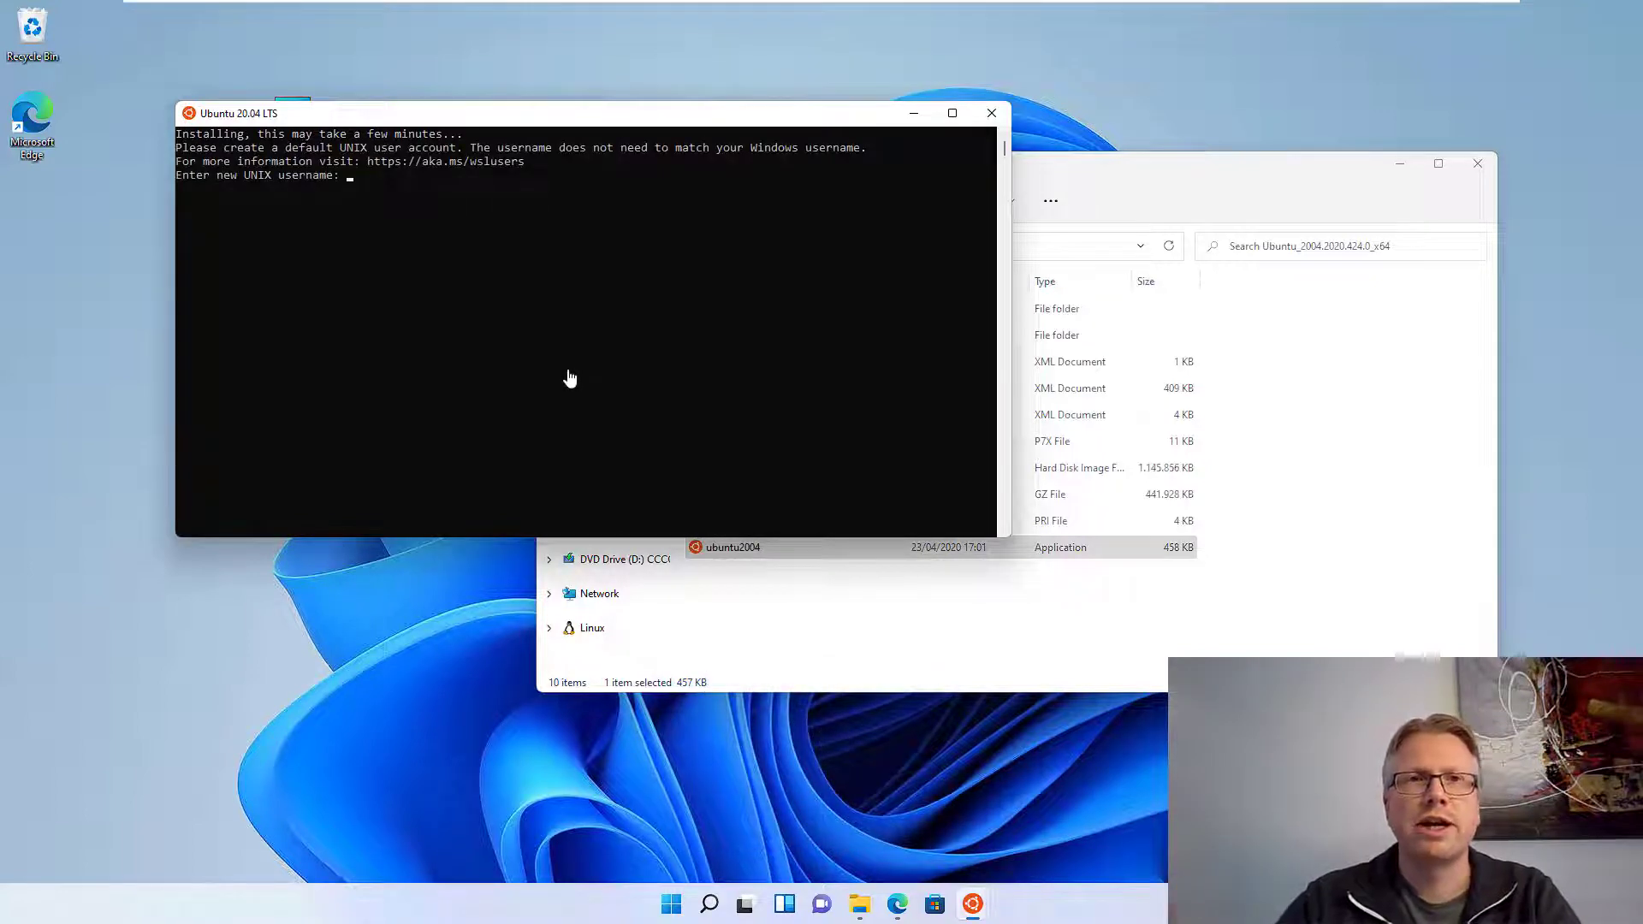
key("numlock")
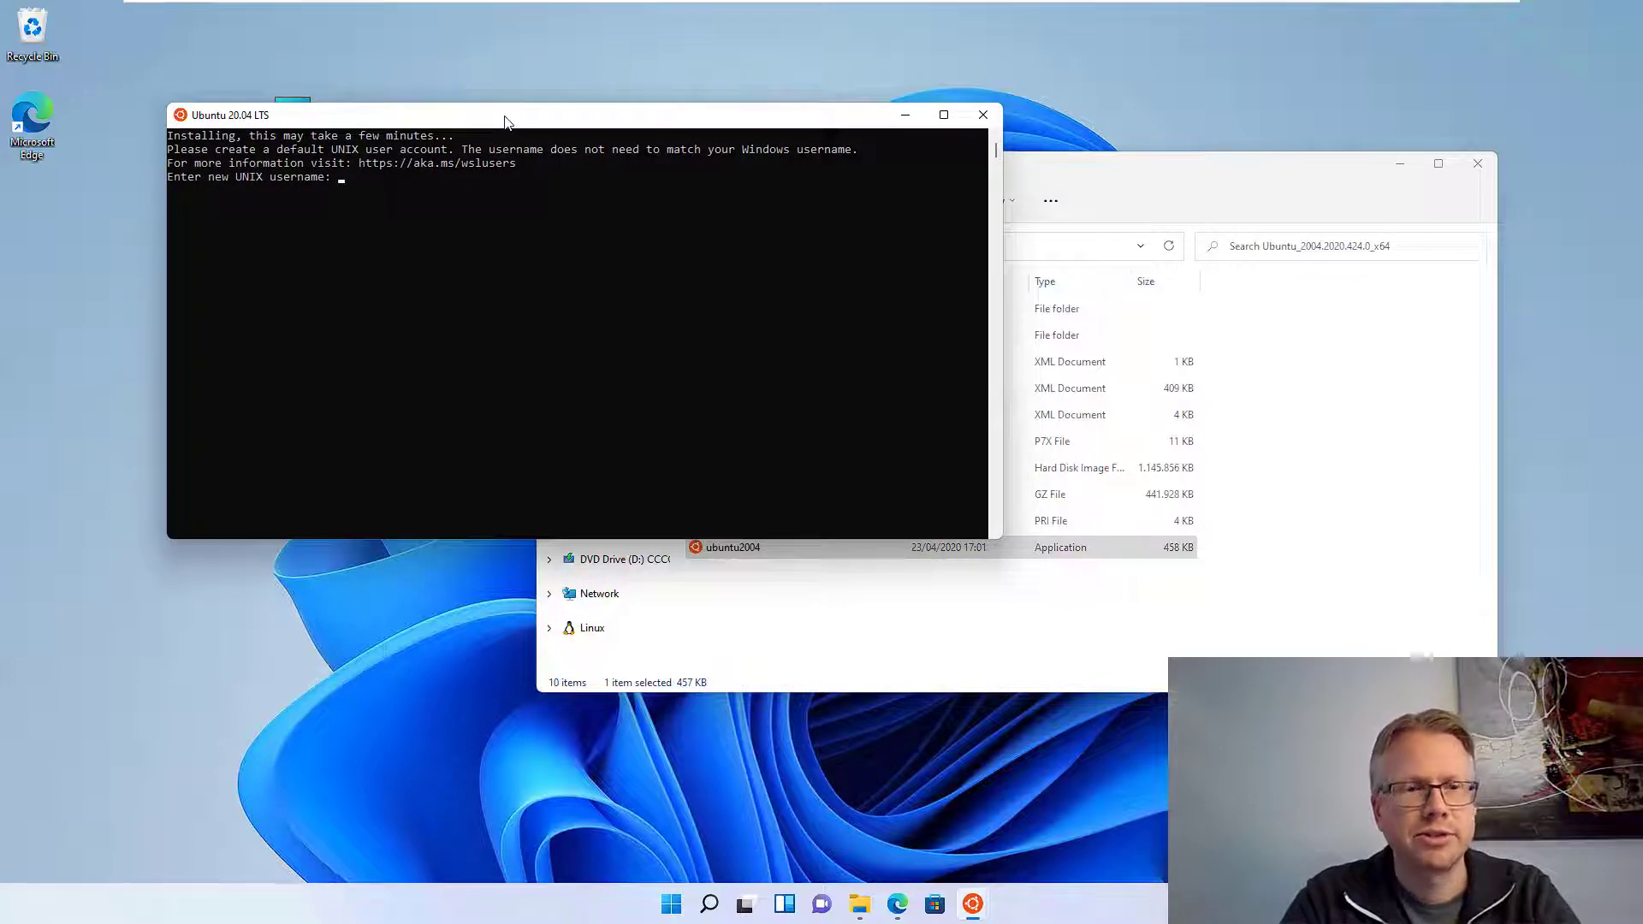
type("da")
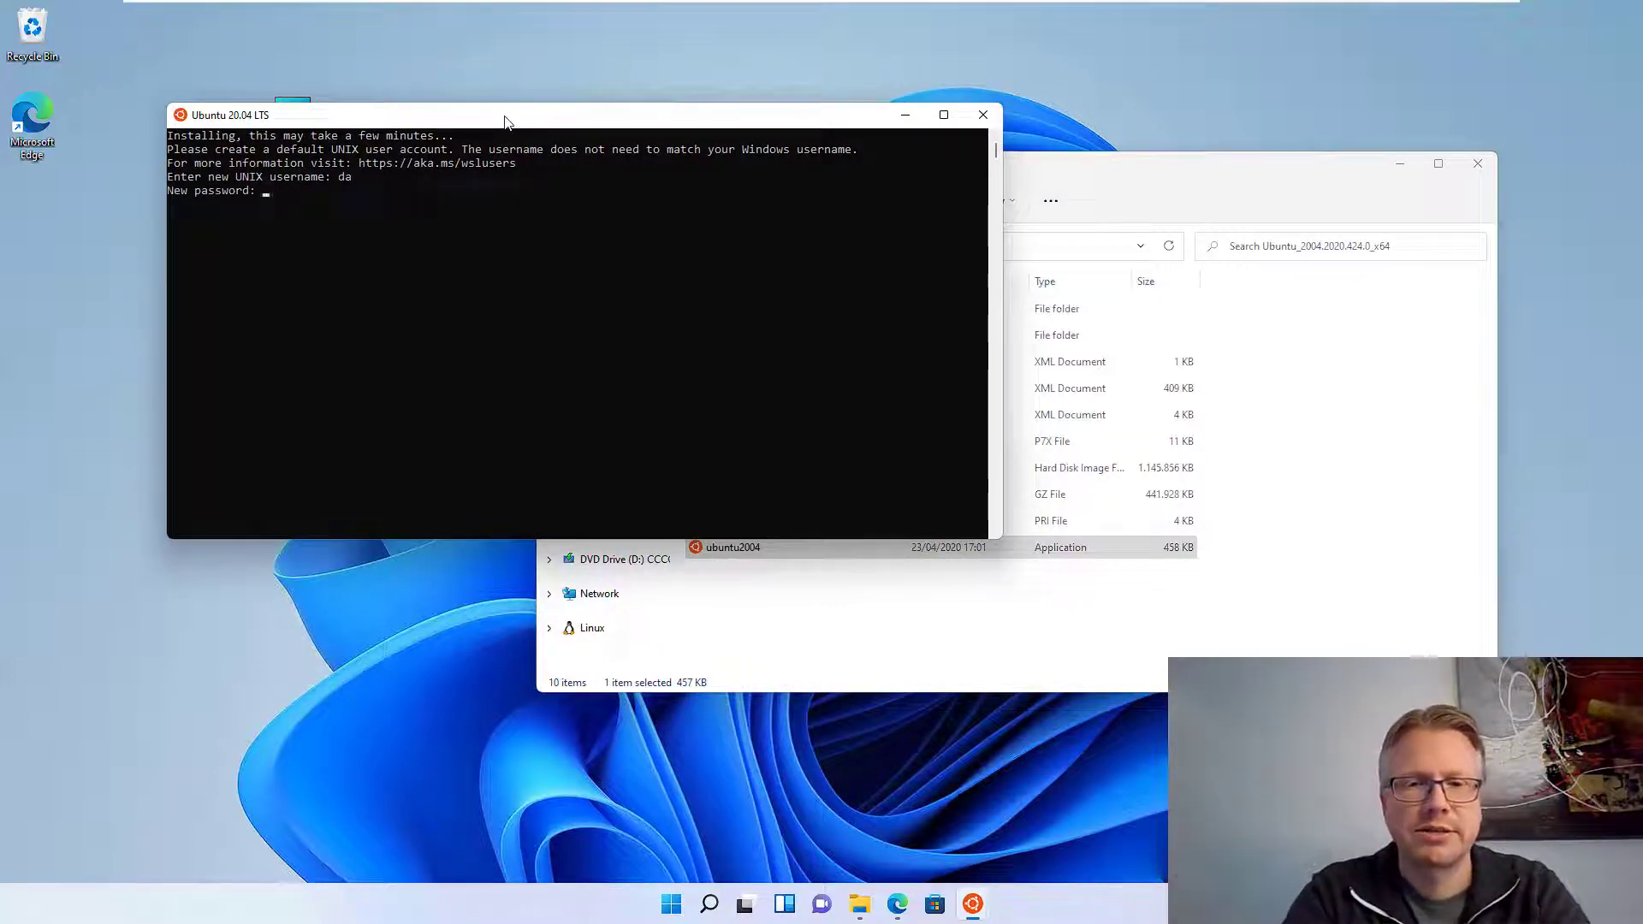
key("Enter")
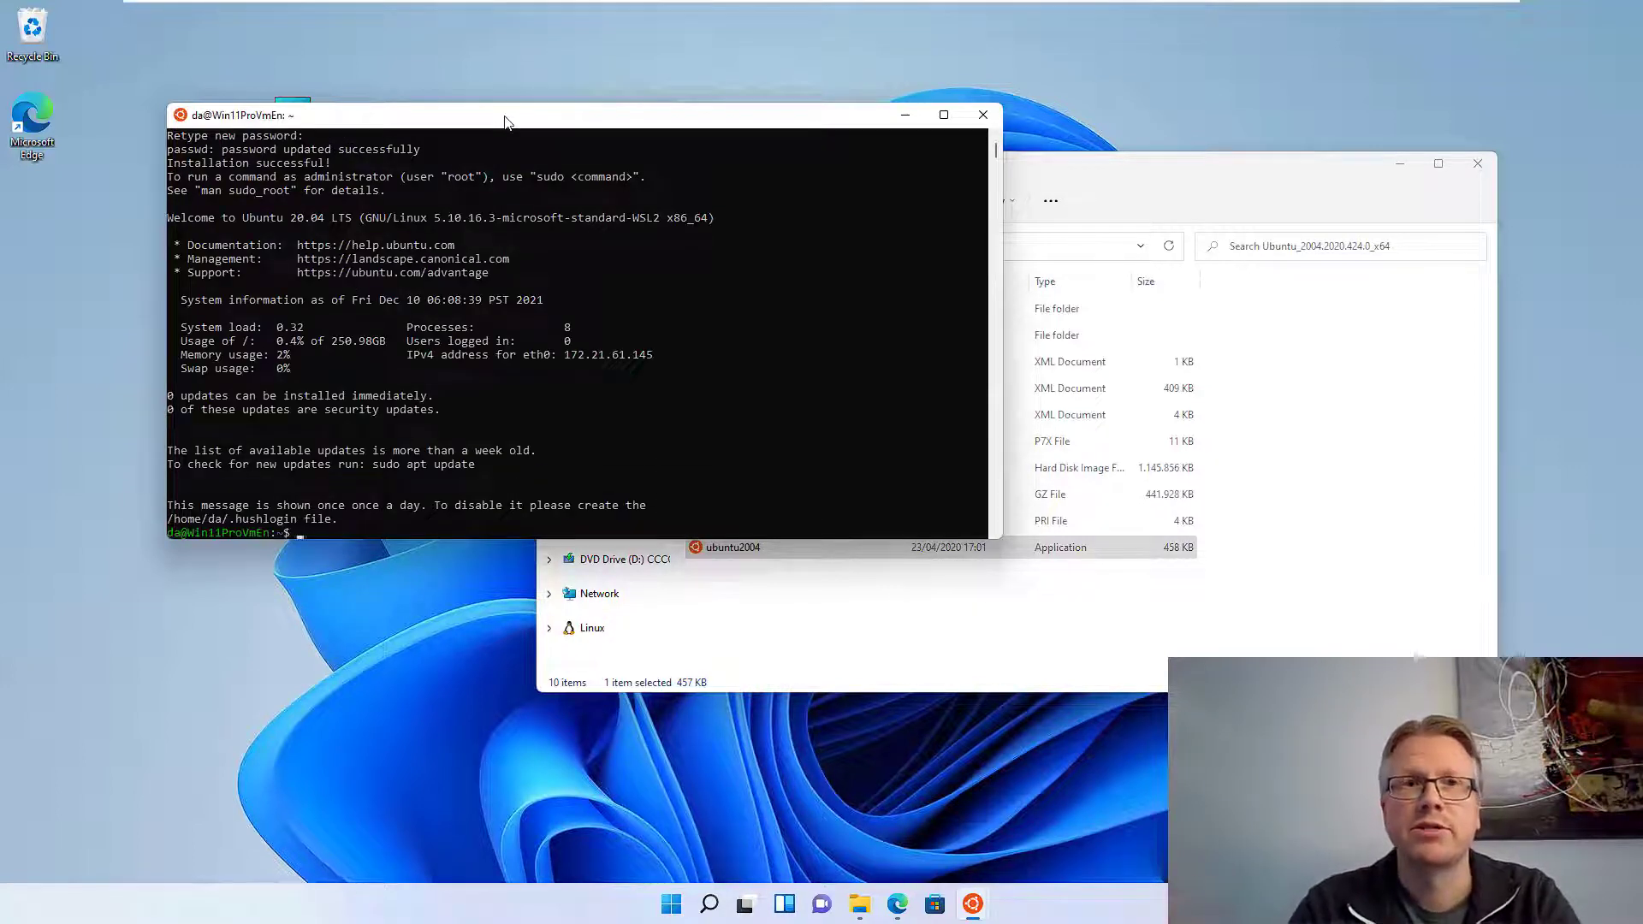
Step: Begin a mkdir command at the logged-in Ubuntu shell prompt
type("mk")
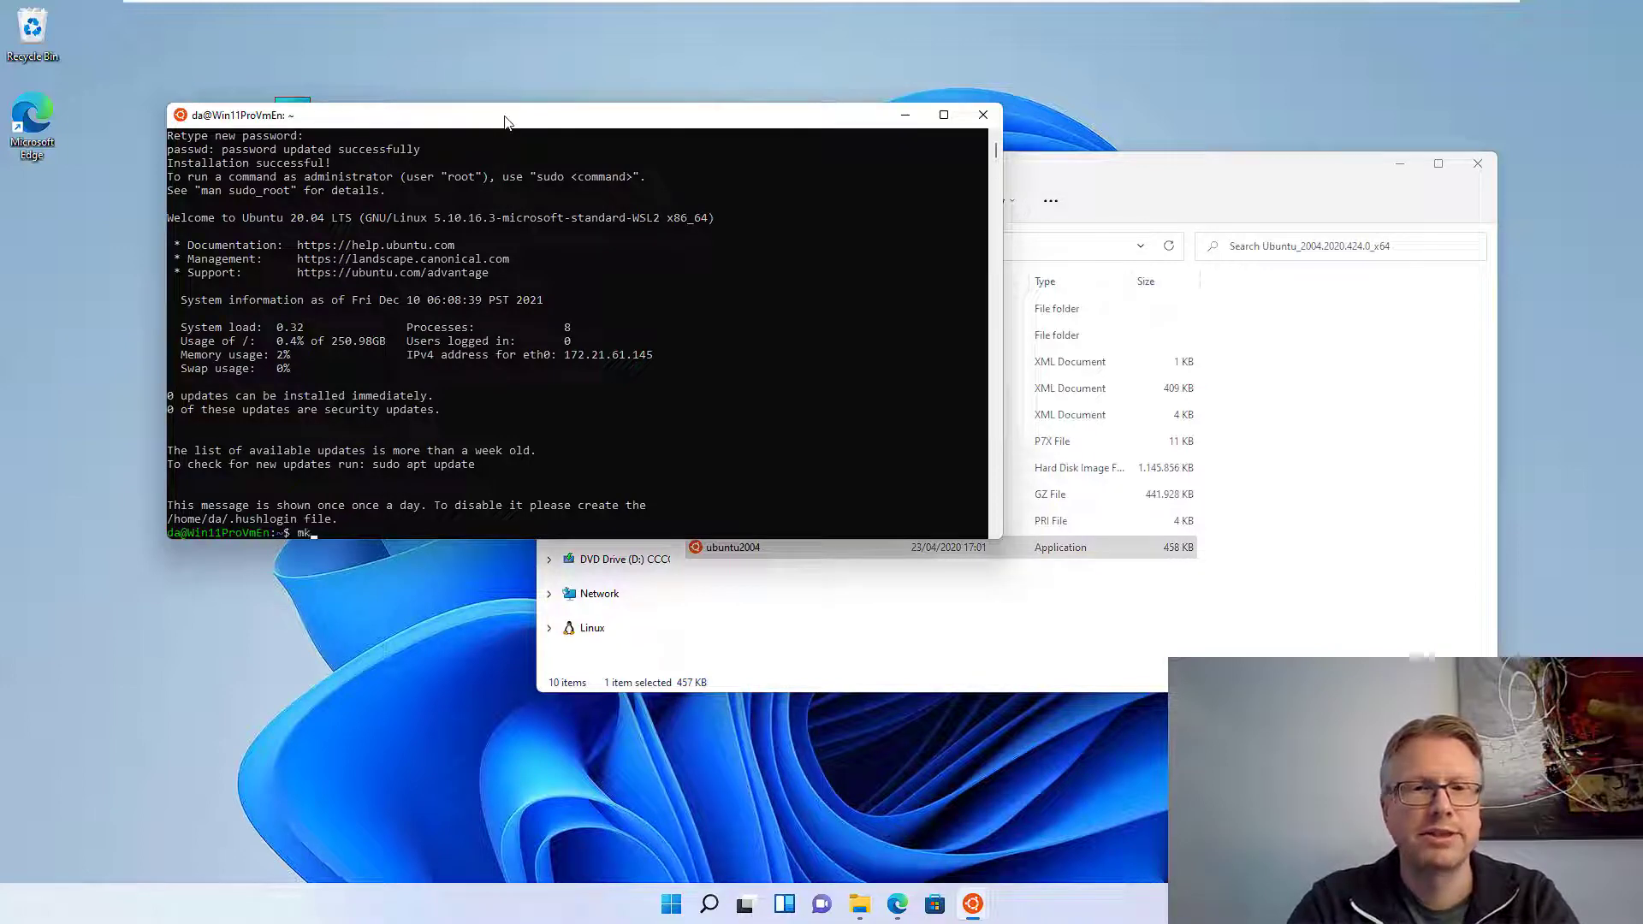
type("dir")
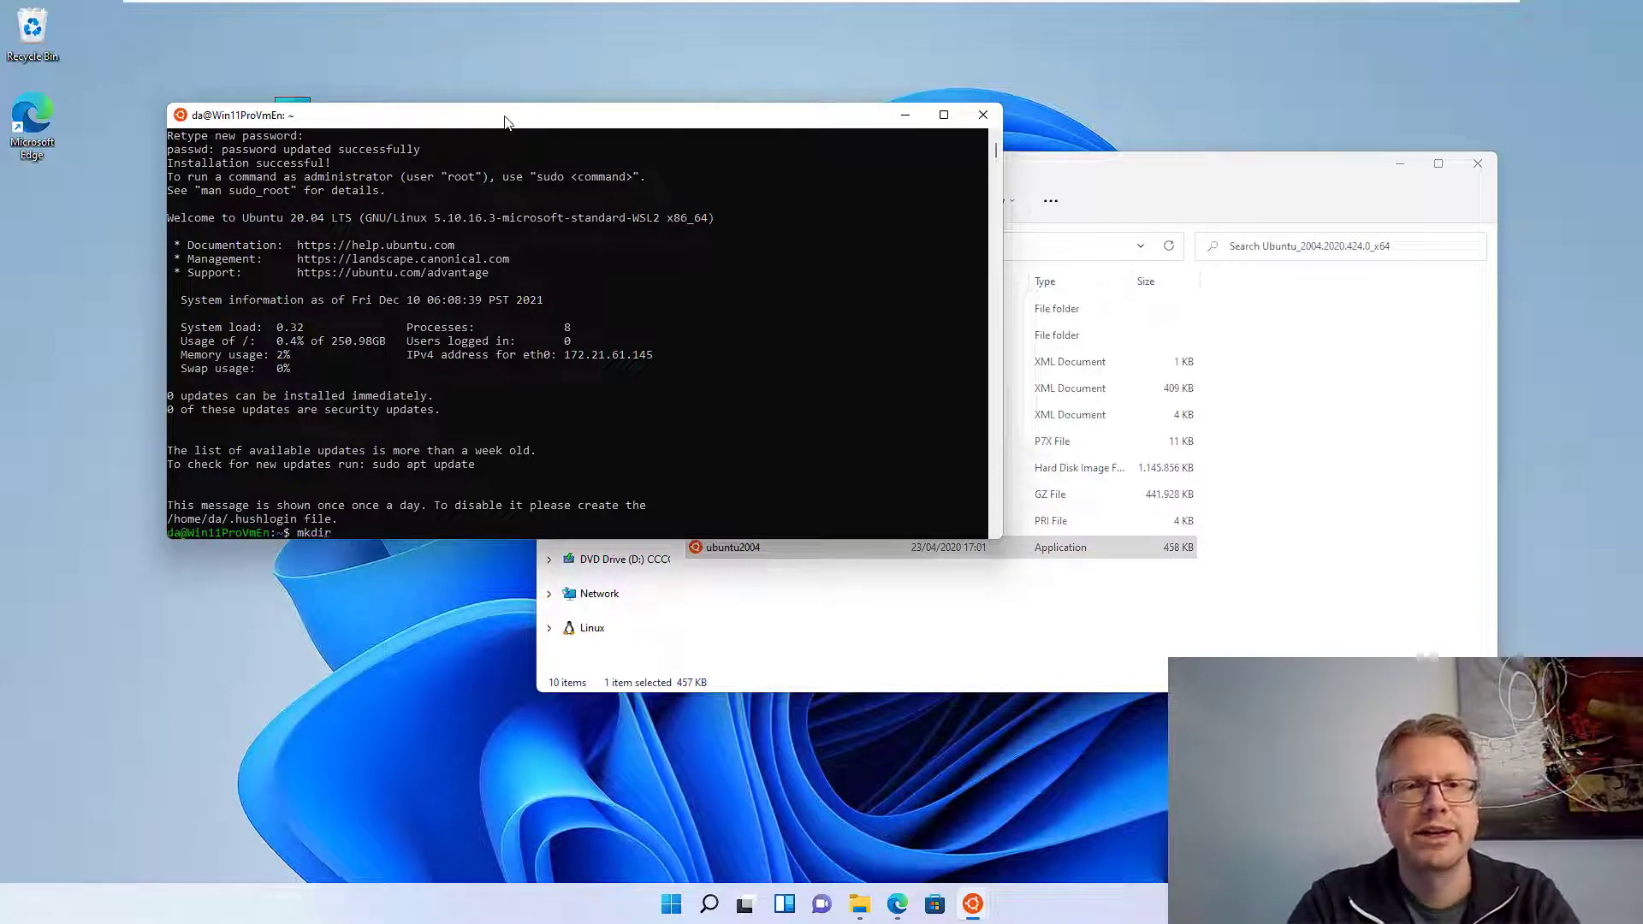